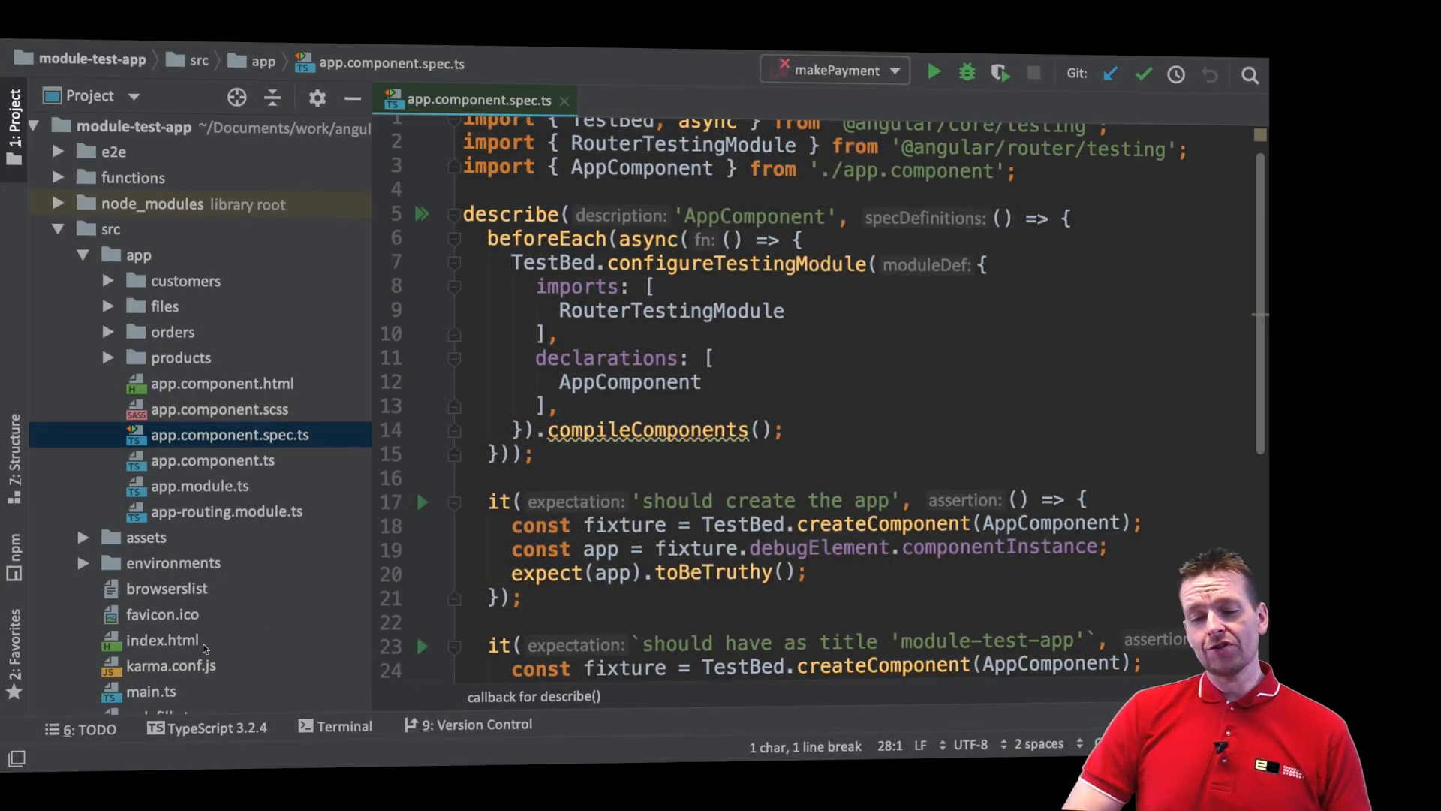
Step: Run ng test in the project's terminal to launch the Angular unit tests
{"action": "left_click", "coordinate": [343, 725]}
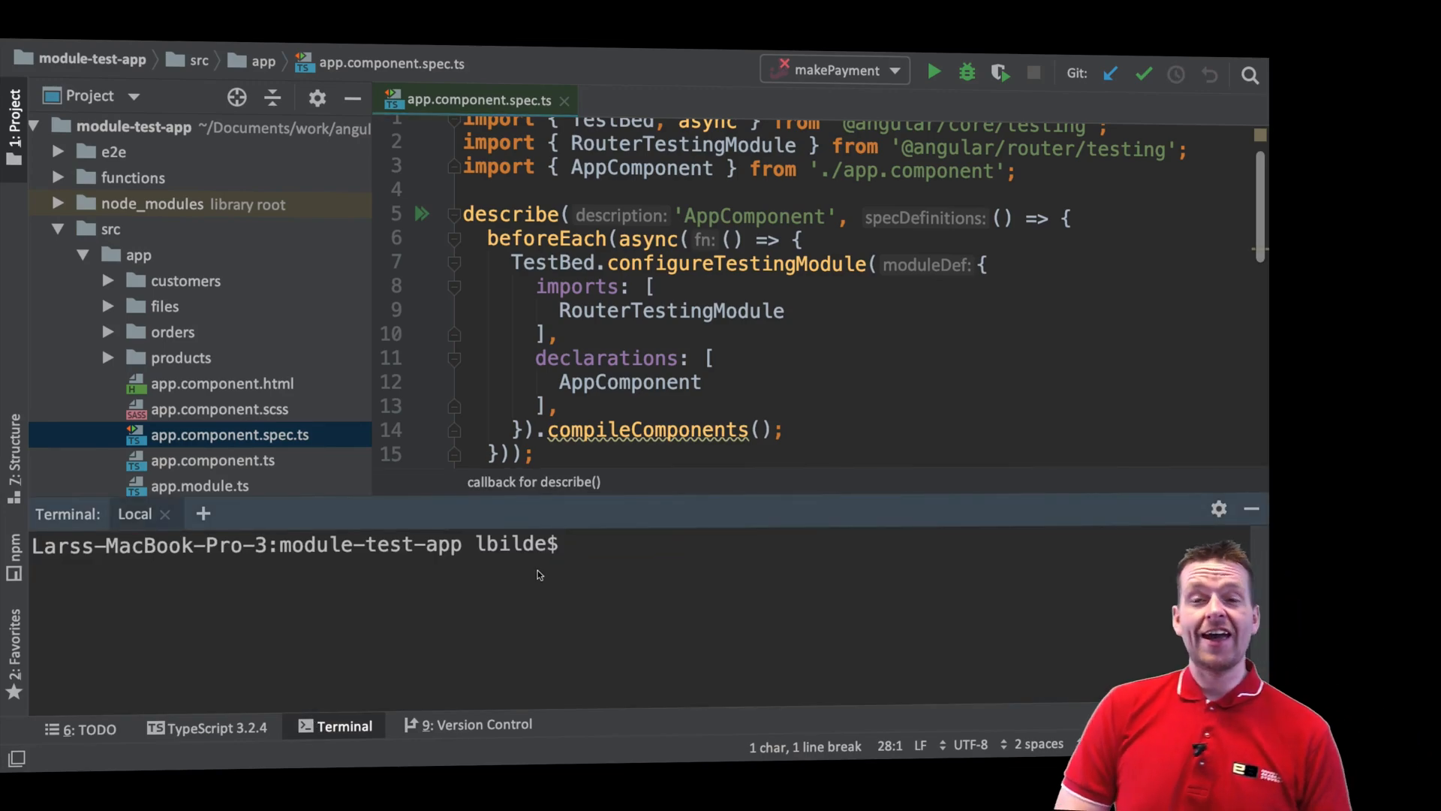
{"action": "type", "text": "ng"}
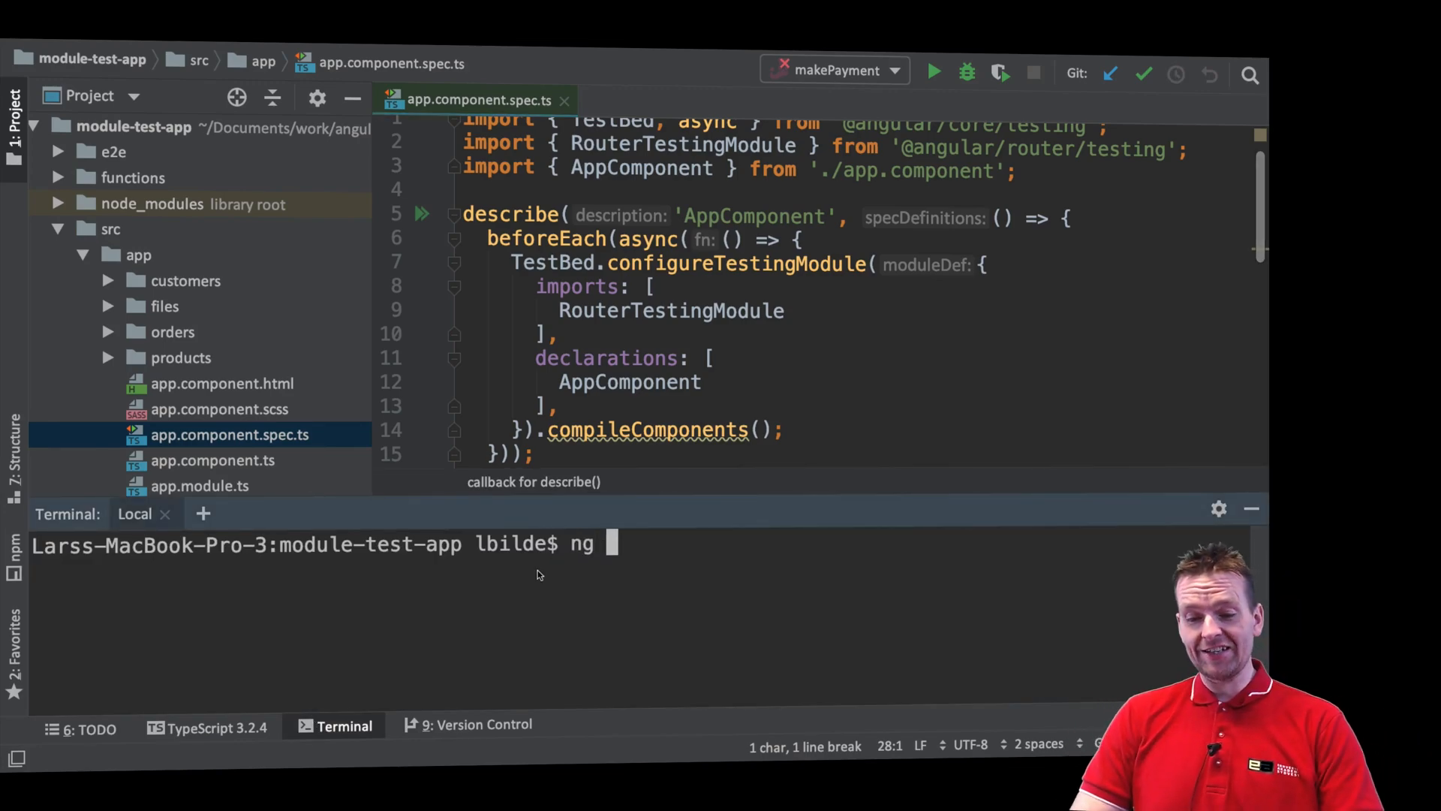
{"action": "type", "text": "testy"}
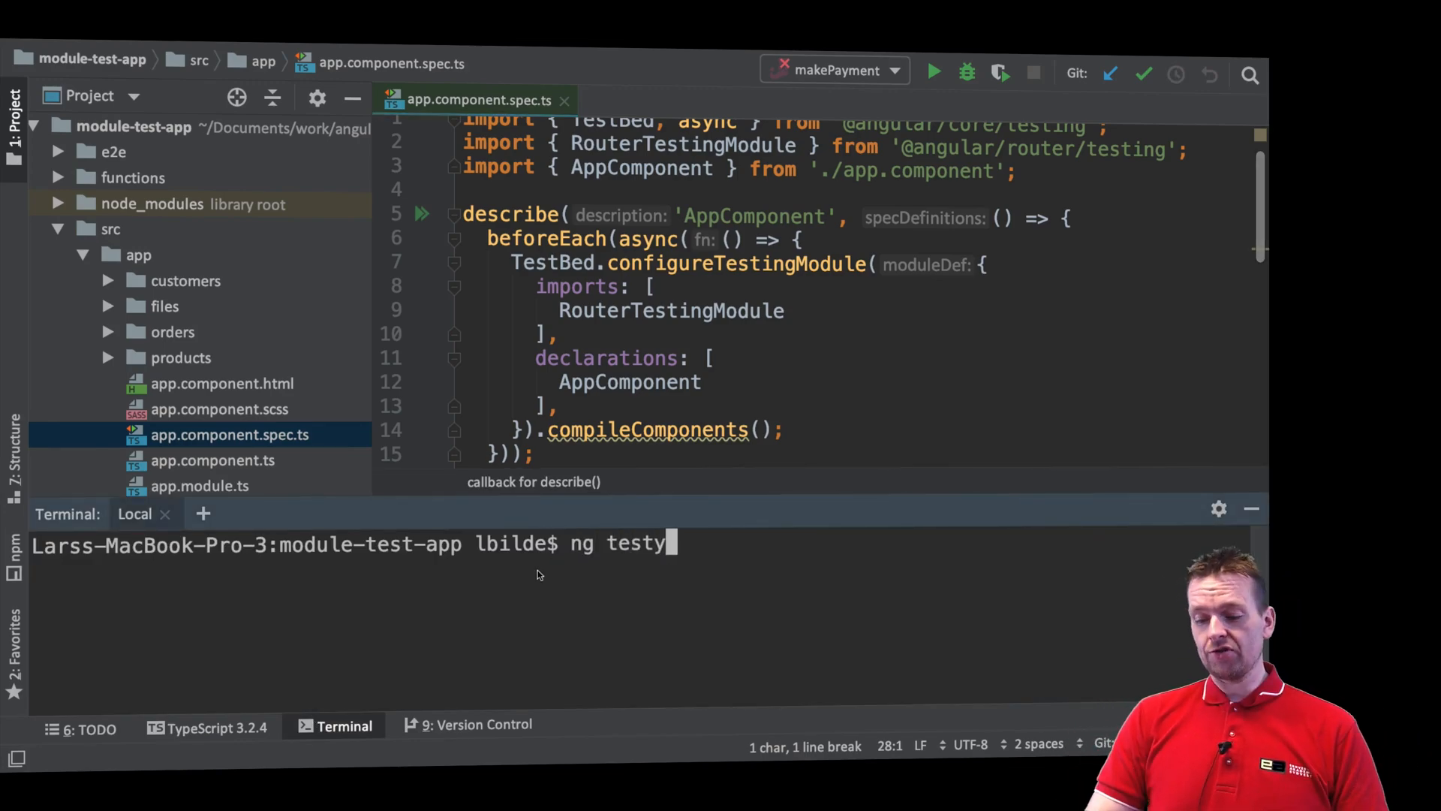
{"action": "key", "text": "Backspace"}
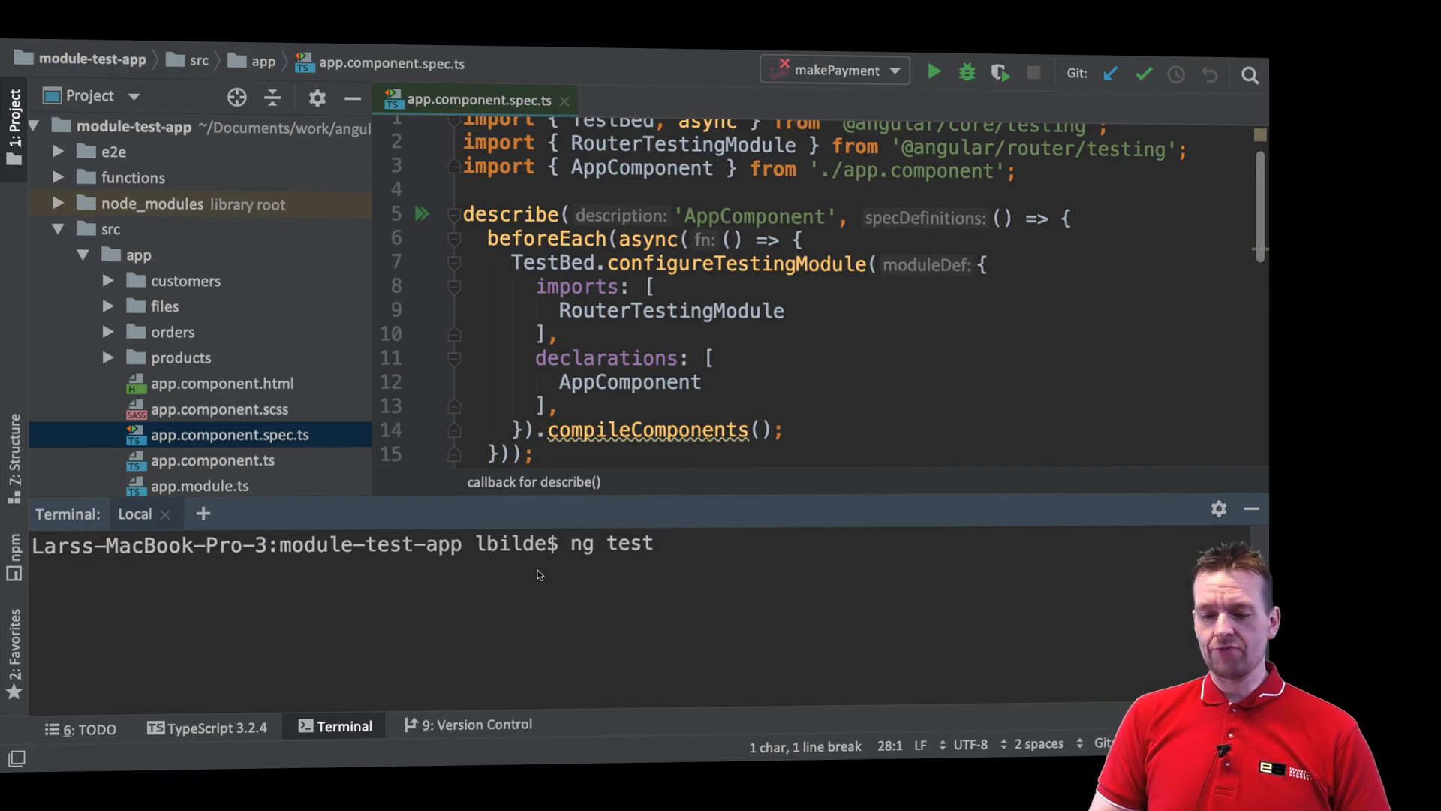
{"action": "key", "text": "enter"}
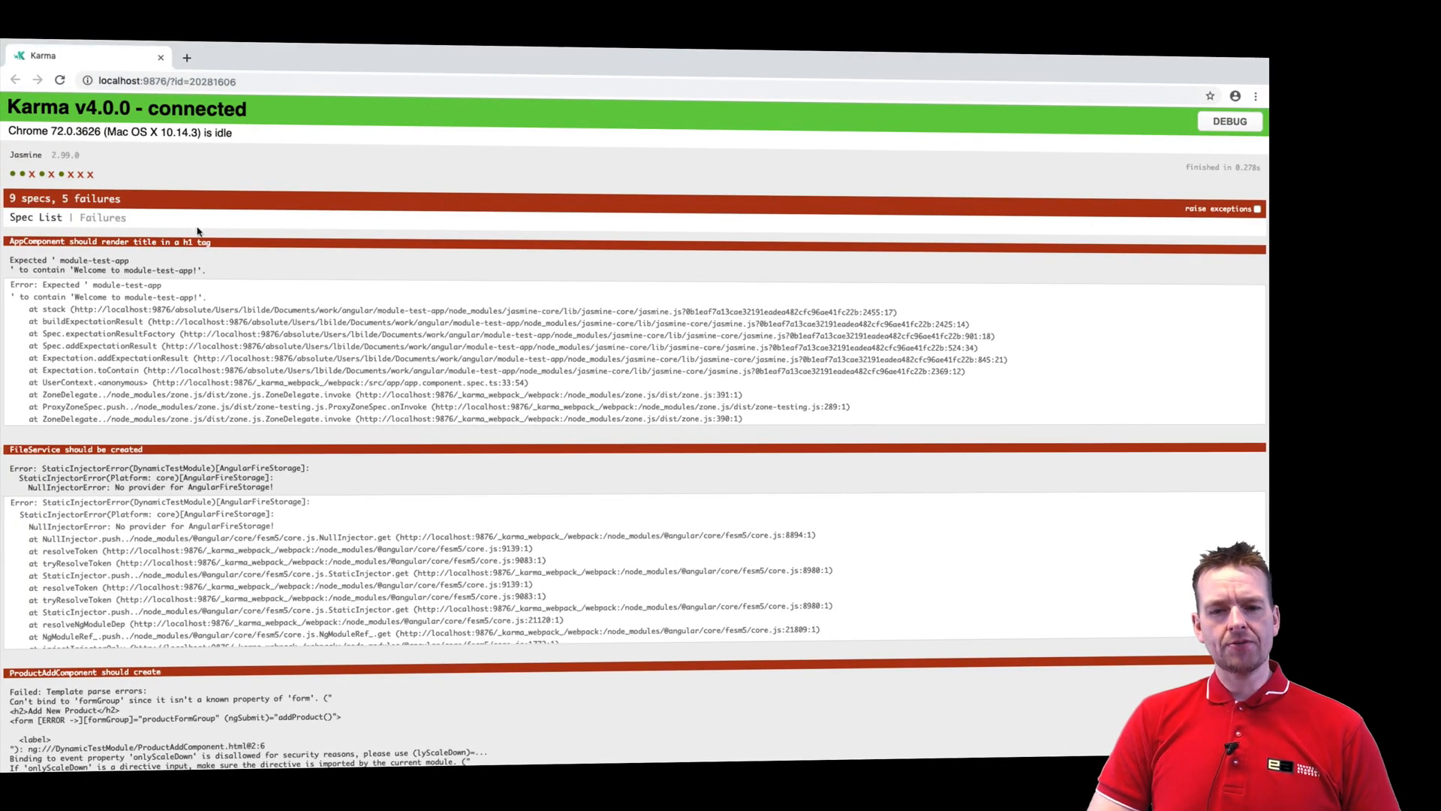
{"action": "mouse_move", "coordinate": [474, 433]}
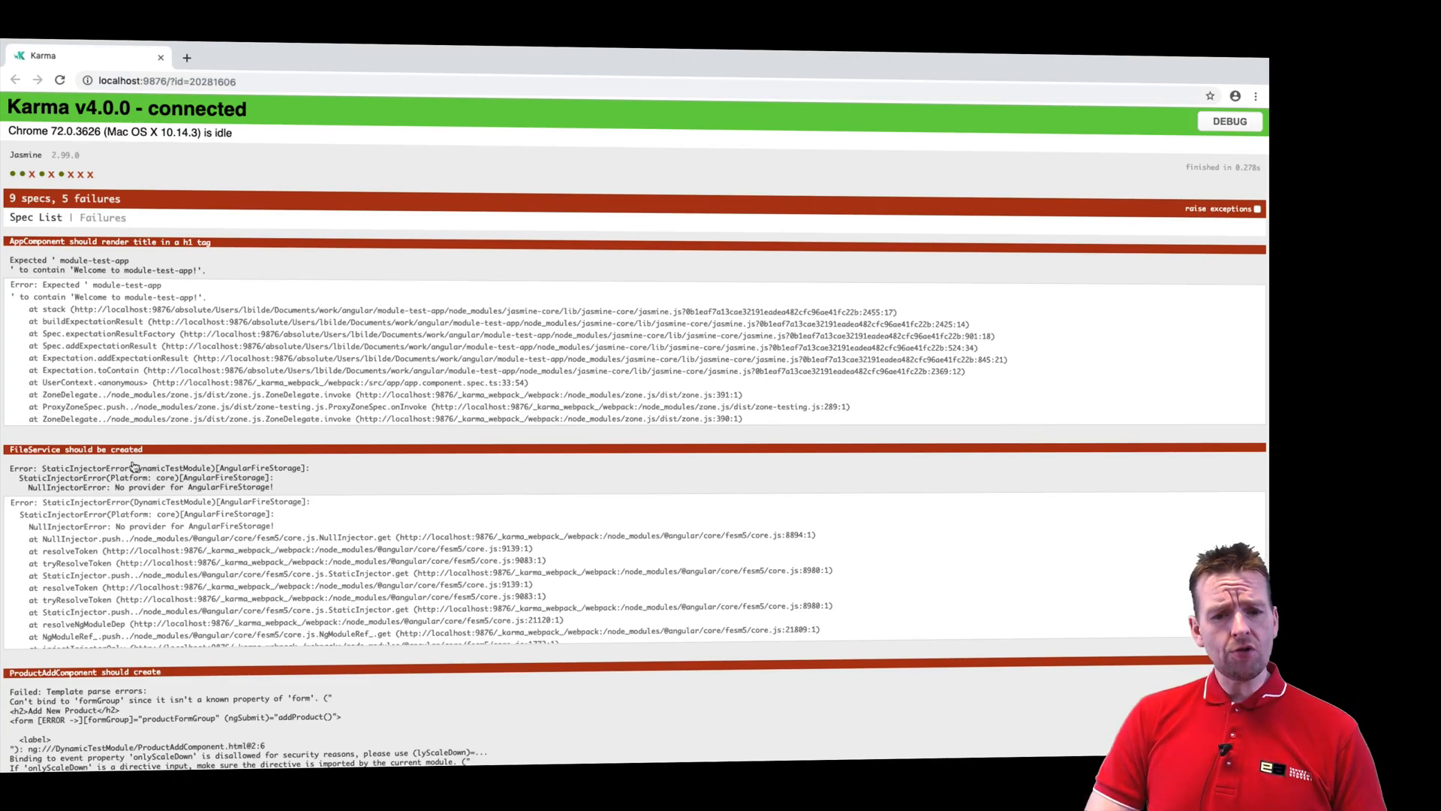
{"action": "key", "text": "ctrl+plus"}
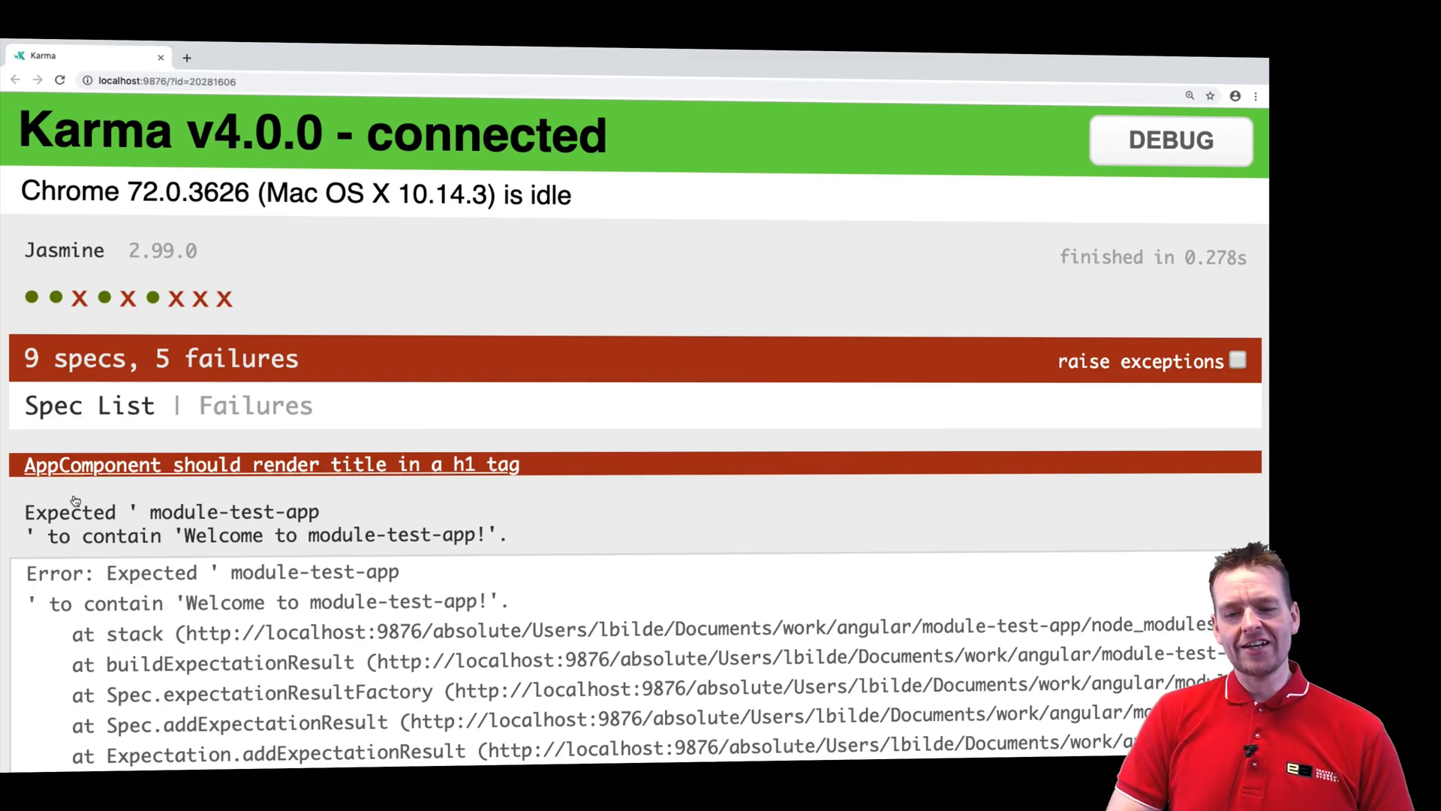
{"action": "mouse_move", "coordinate": [152, 487]}
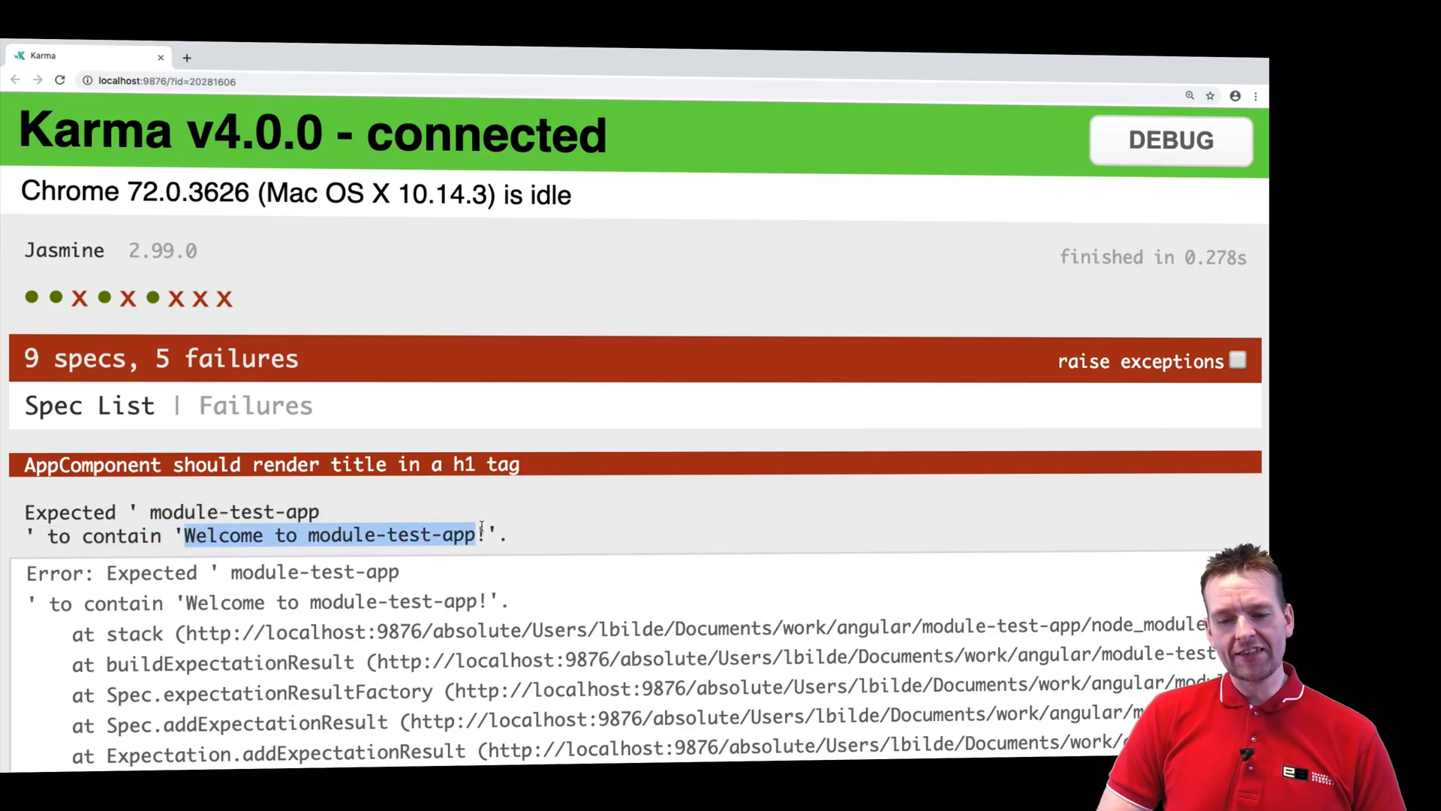
{"action": "mouse_move", "coordinate": [565, 536]}
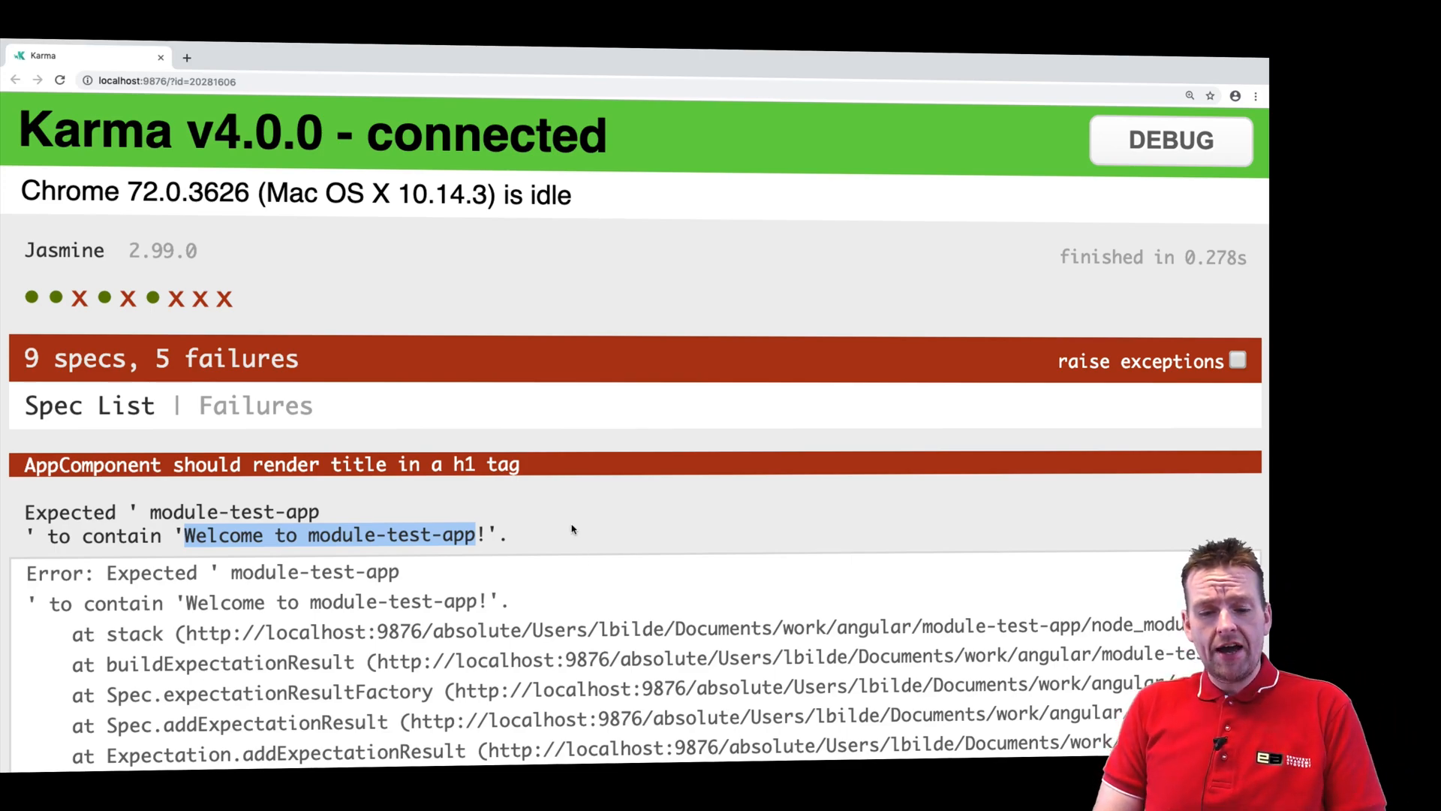
{"action": "mouse_move", "coordinate": [603, 591]}
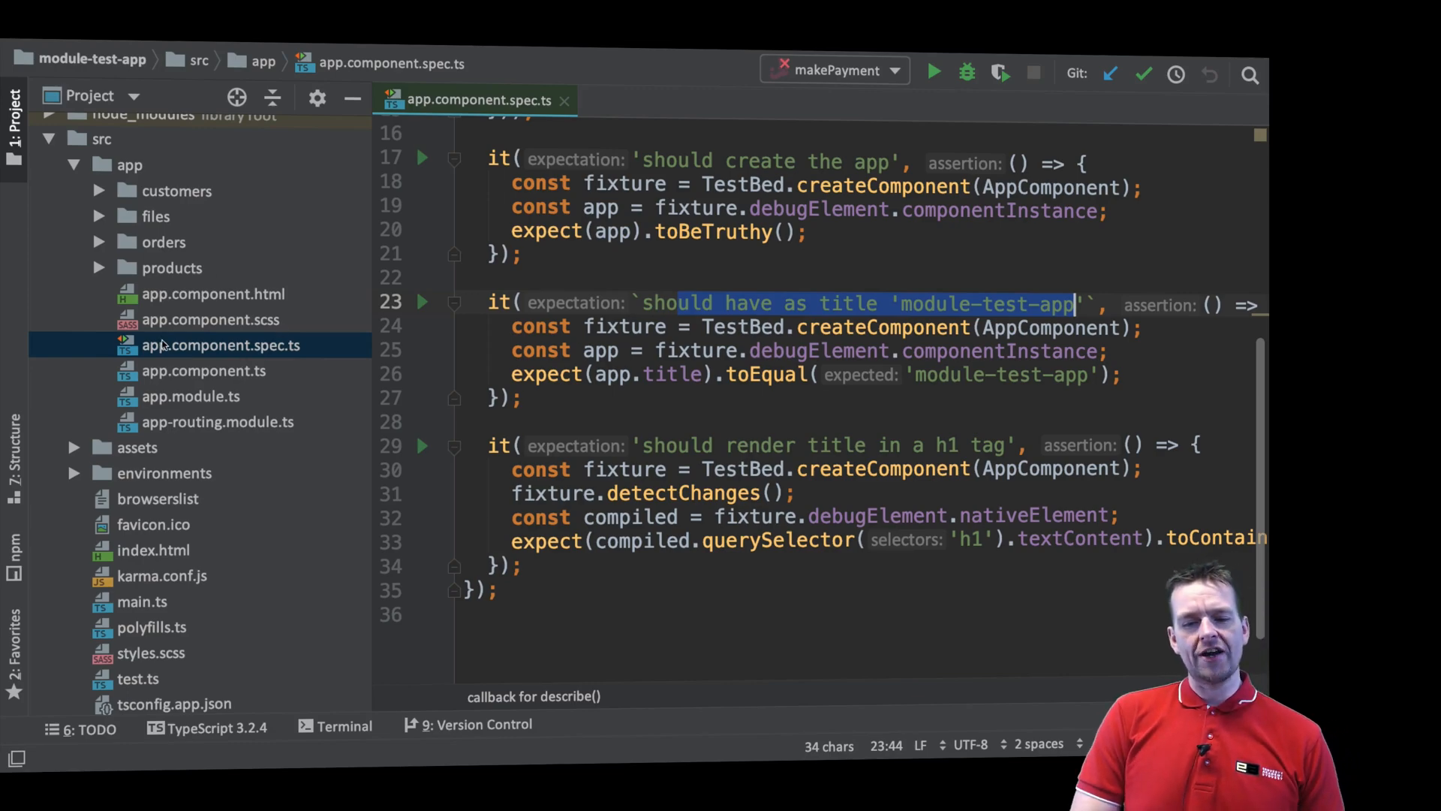
Step: Compare app.component.ts with app.component.spec.ts
{"action": "left_click", "coordinate": [203, 370]}
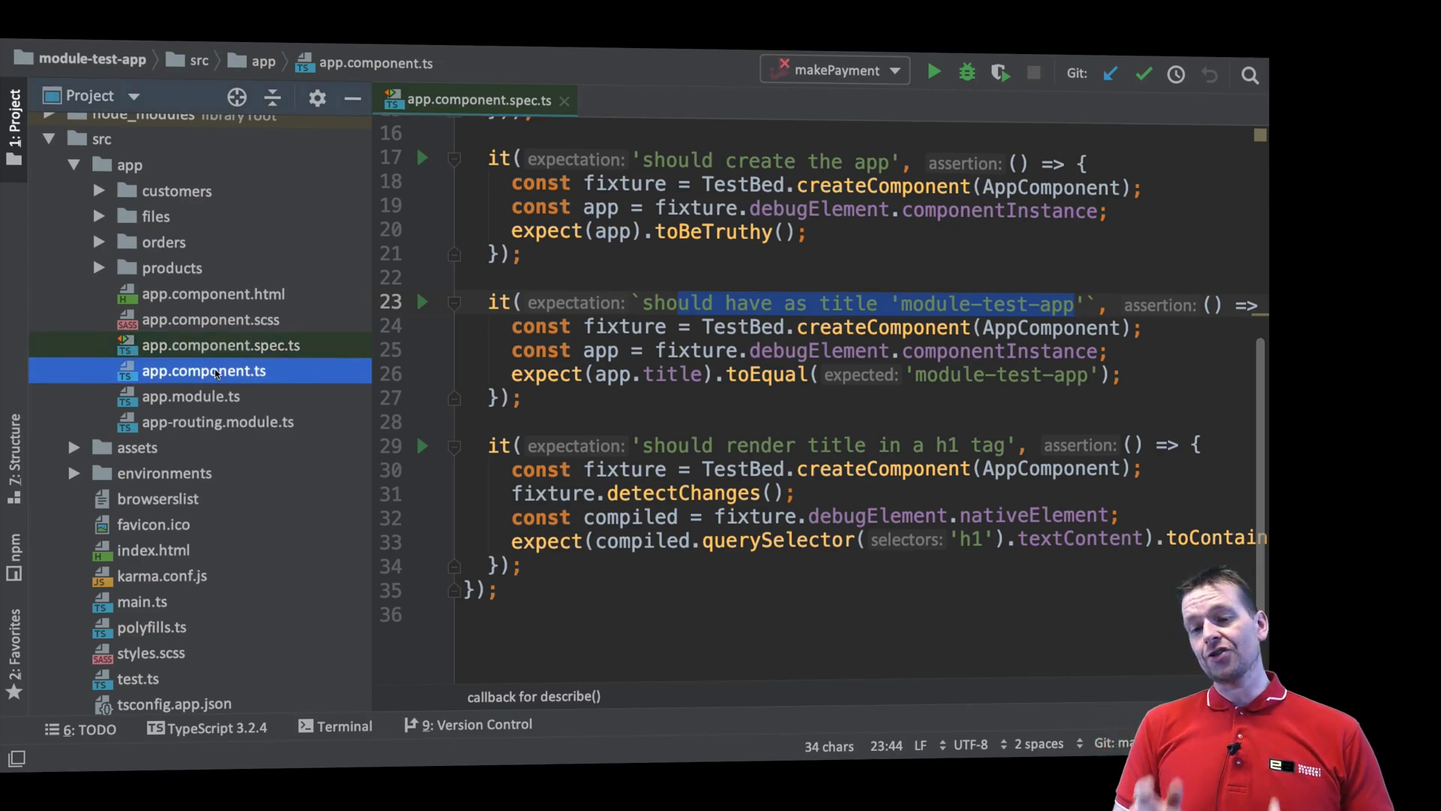
{"action": "left_click", "coordinate": [204, 371]}
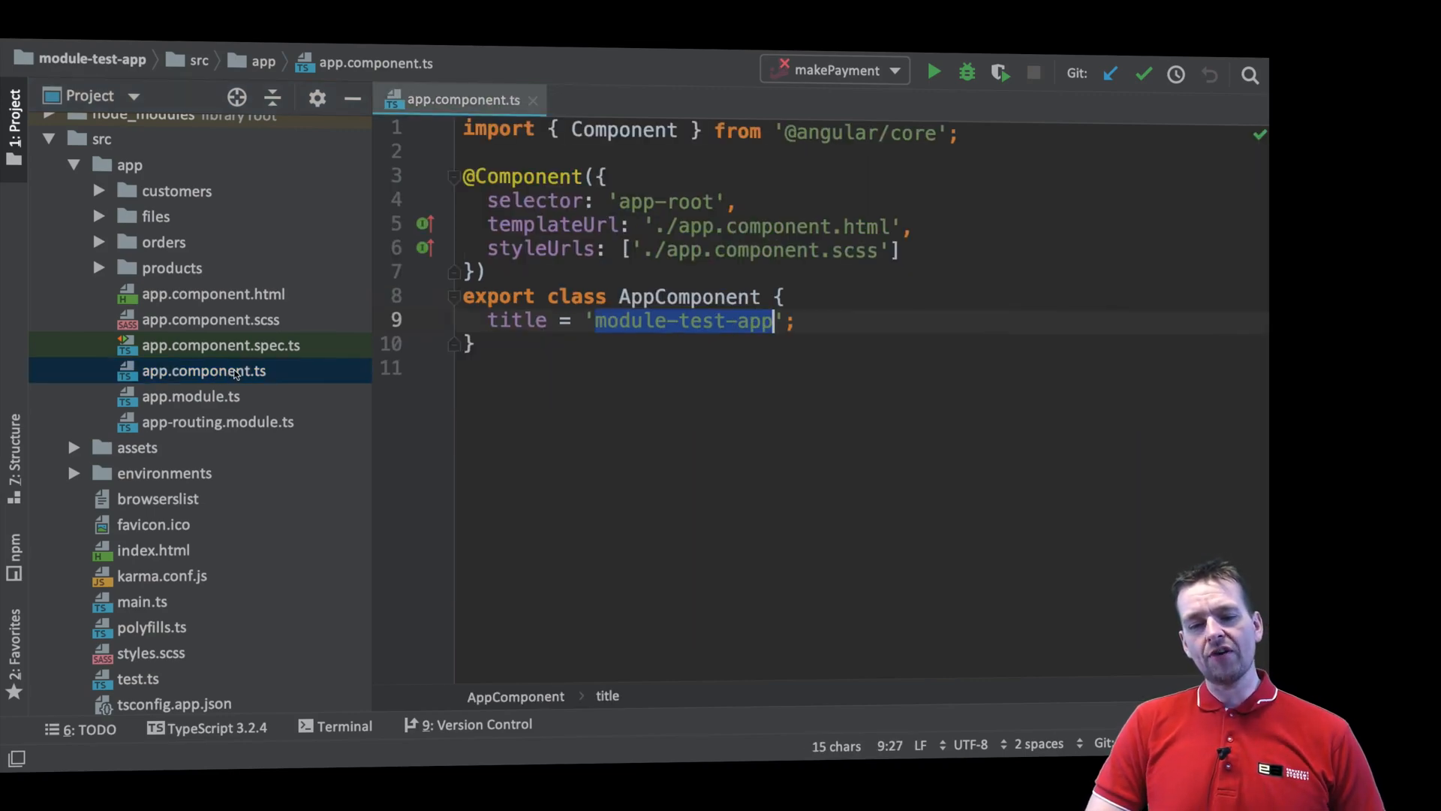
{"action": "left_click", "coordinate": [220, 345]}
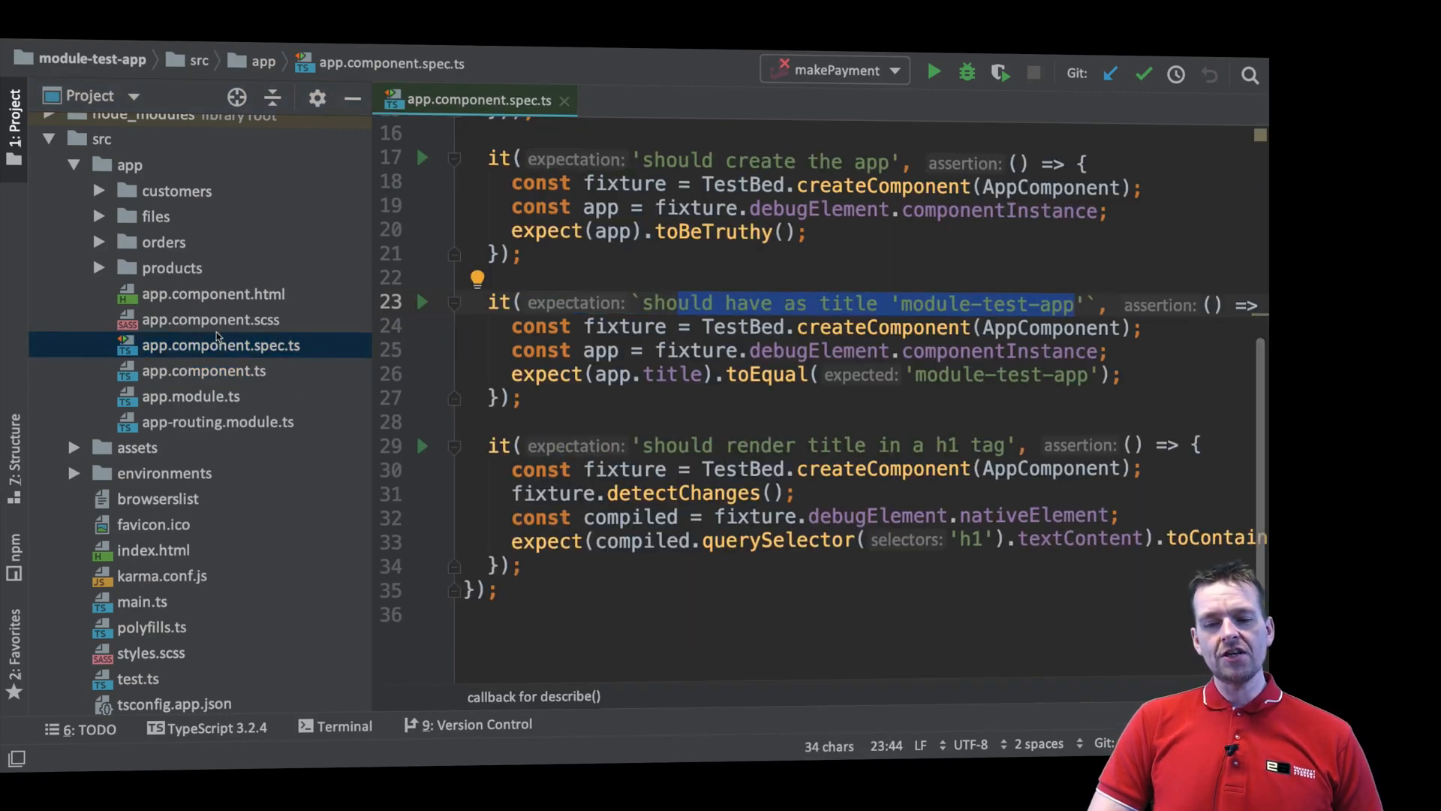
{"action": "left_click", "coordinate": [220, 345]}
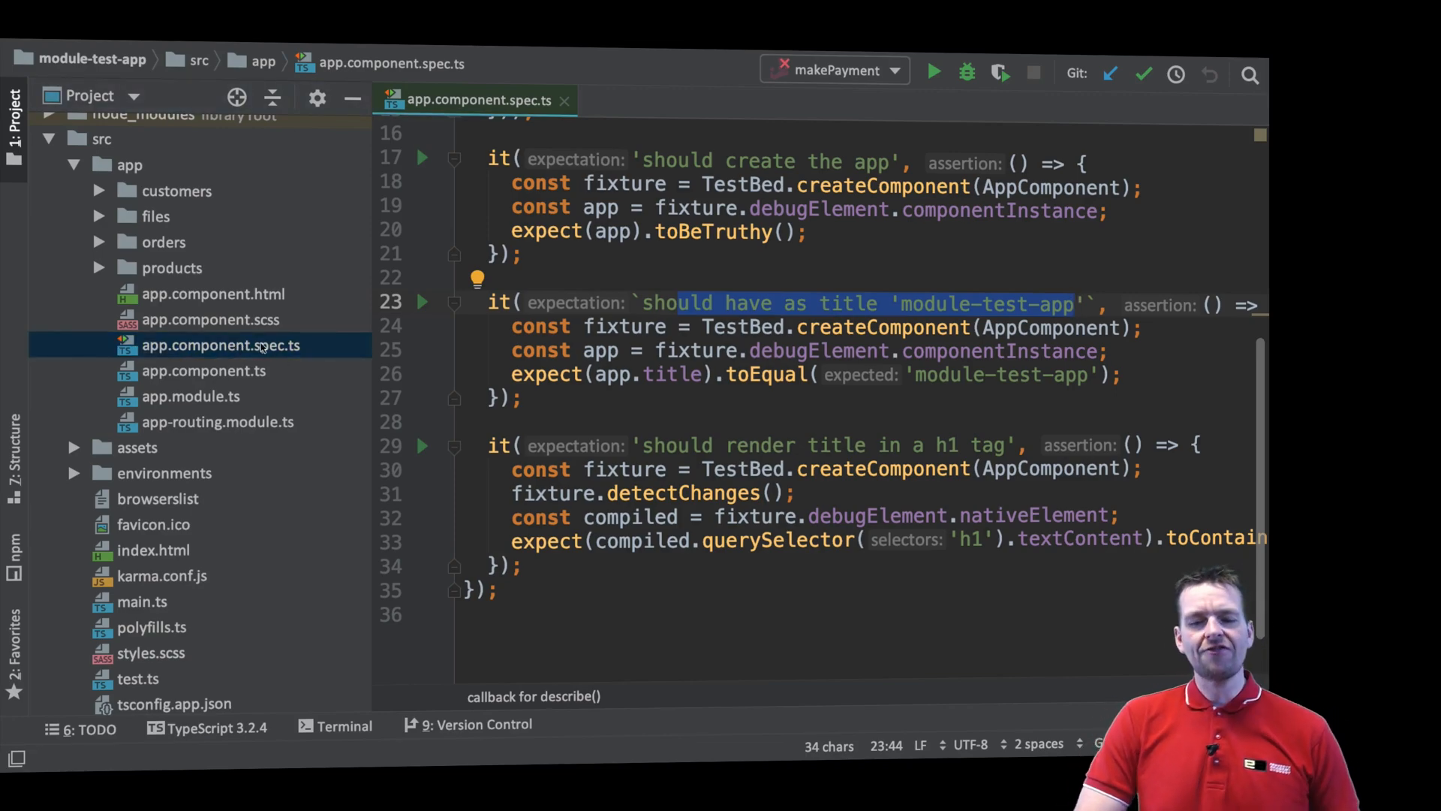
Step: Select the 'module-test-app' title value in app.component.ts, then go back to the Karma results
{"action": "left_click", "coordinate": [204, 370]}
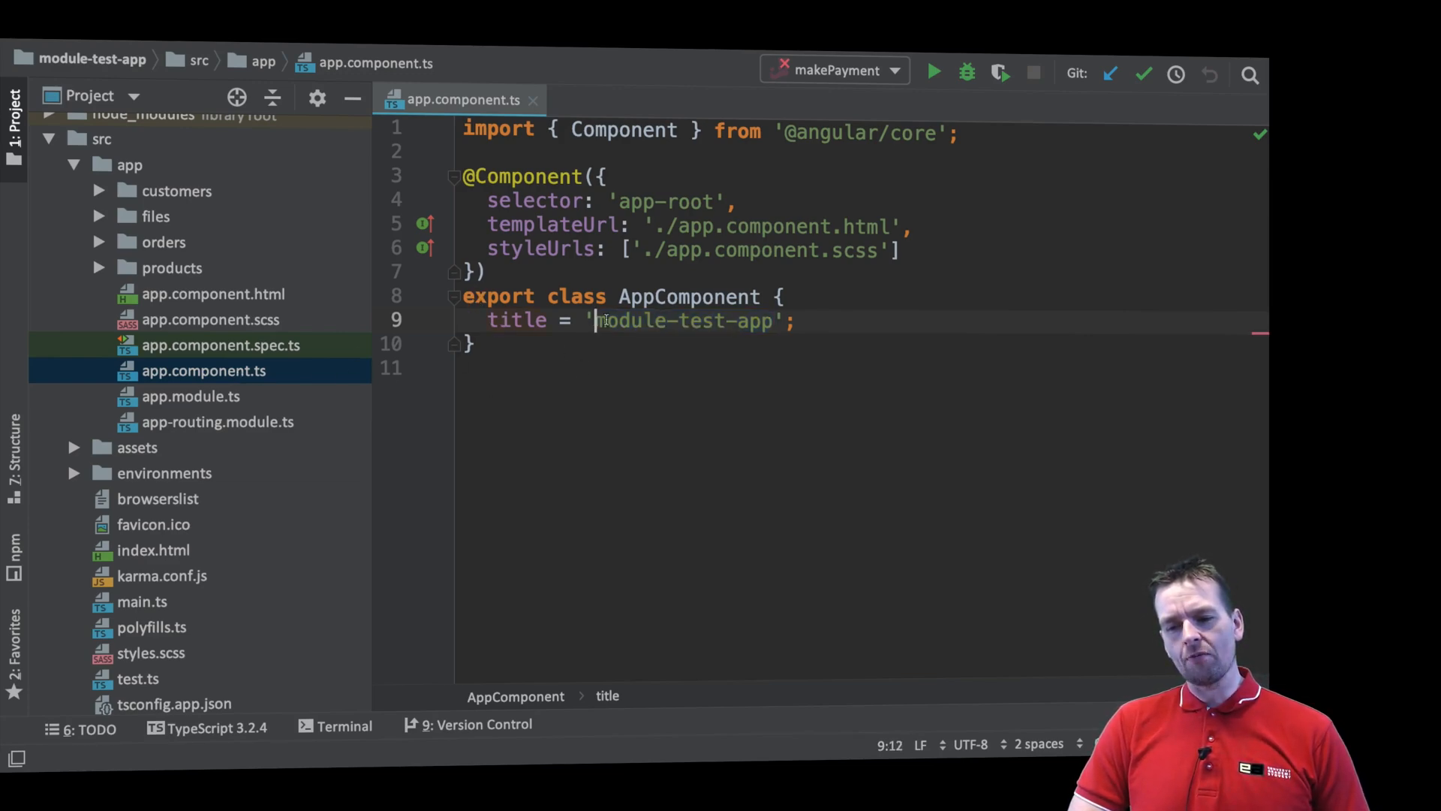
{"action": "double_click", "coordinate": [685, 320]}
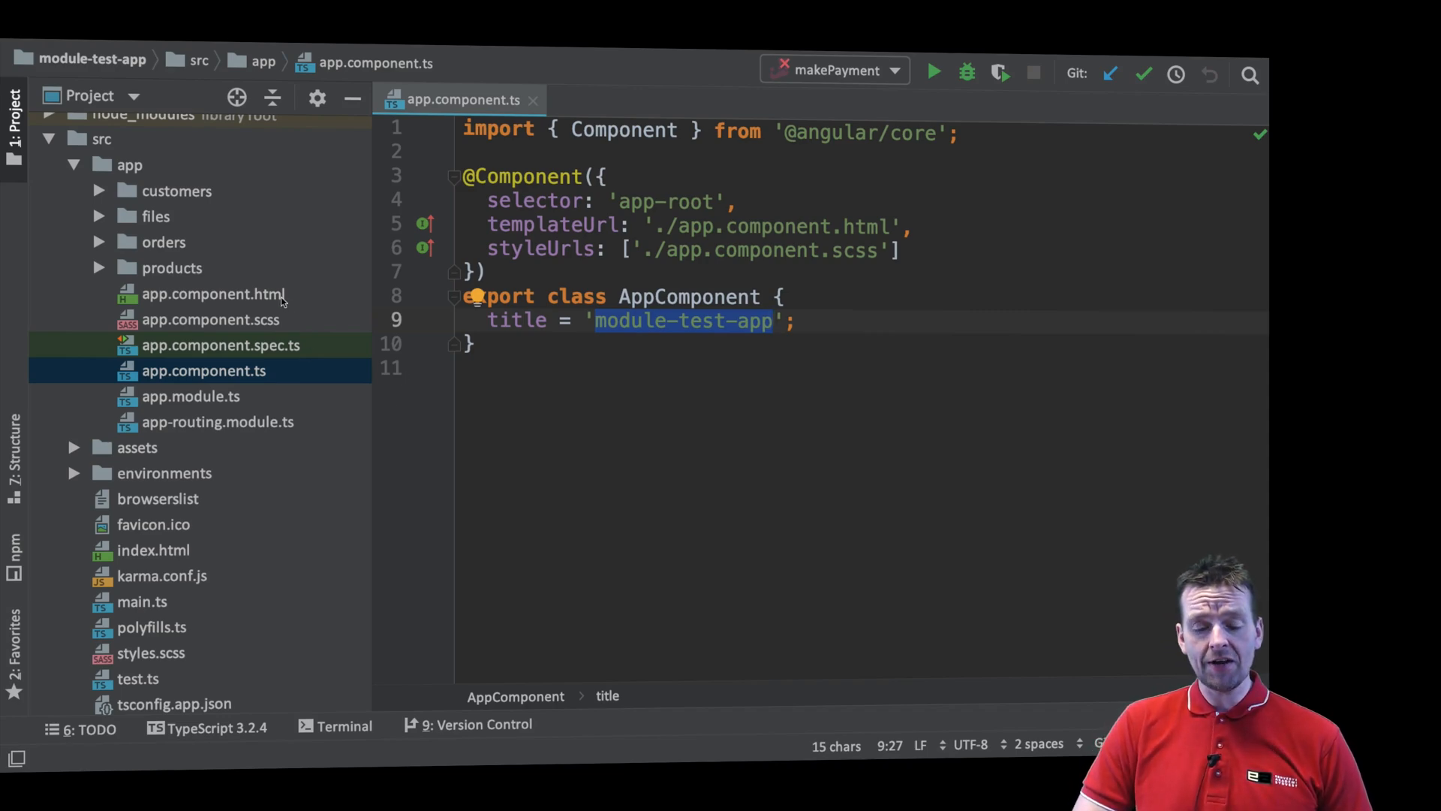
{"action": "left_click", "coordinate": [213, 294]}
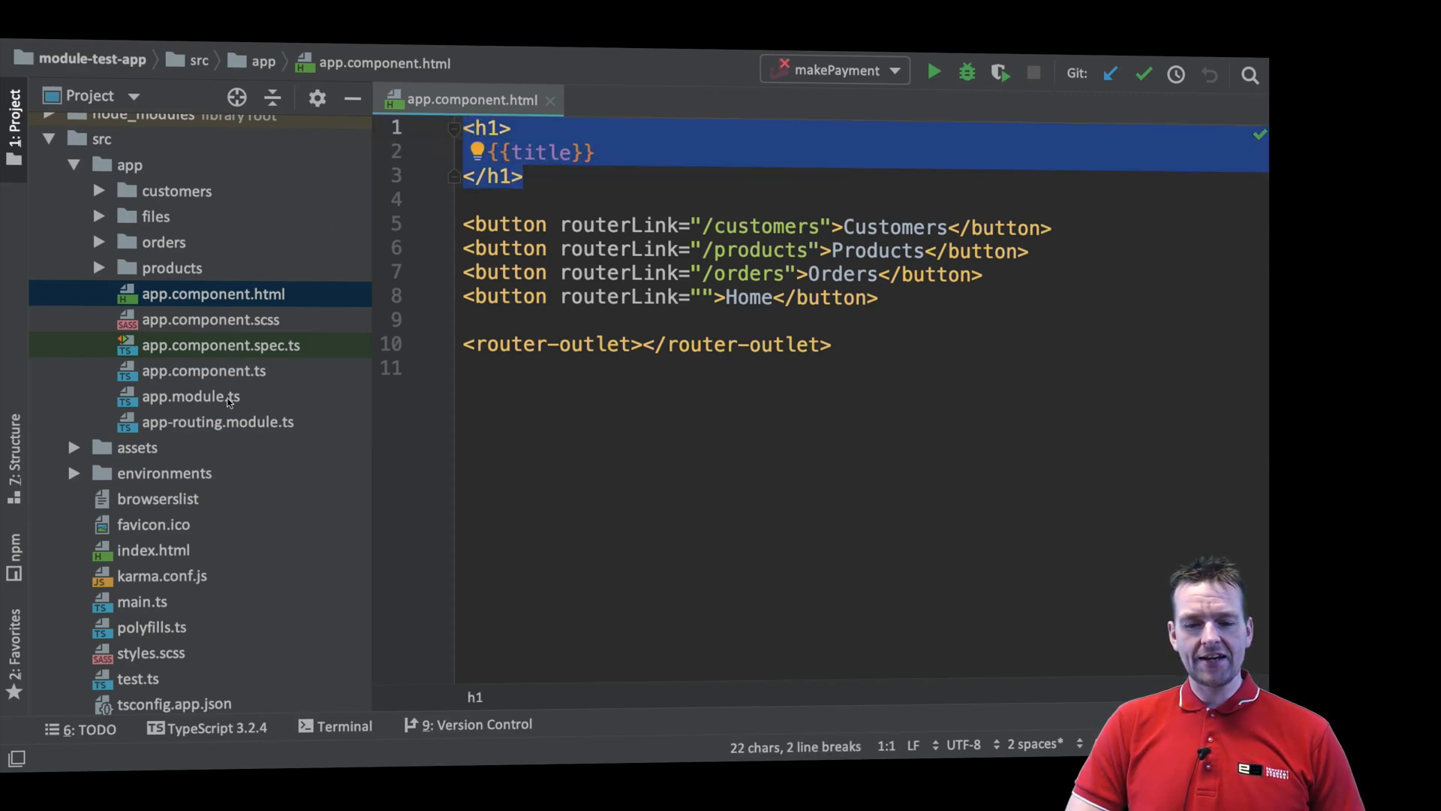
{"action": "left_click", "coordinate": [203, 370]}
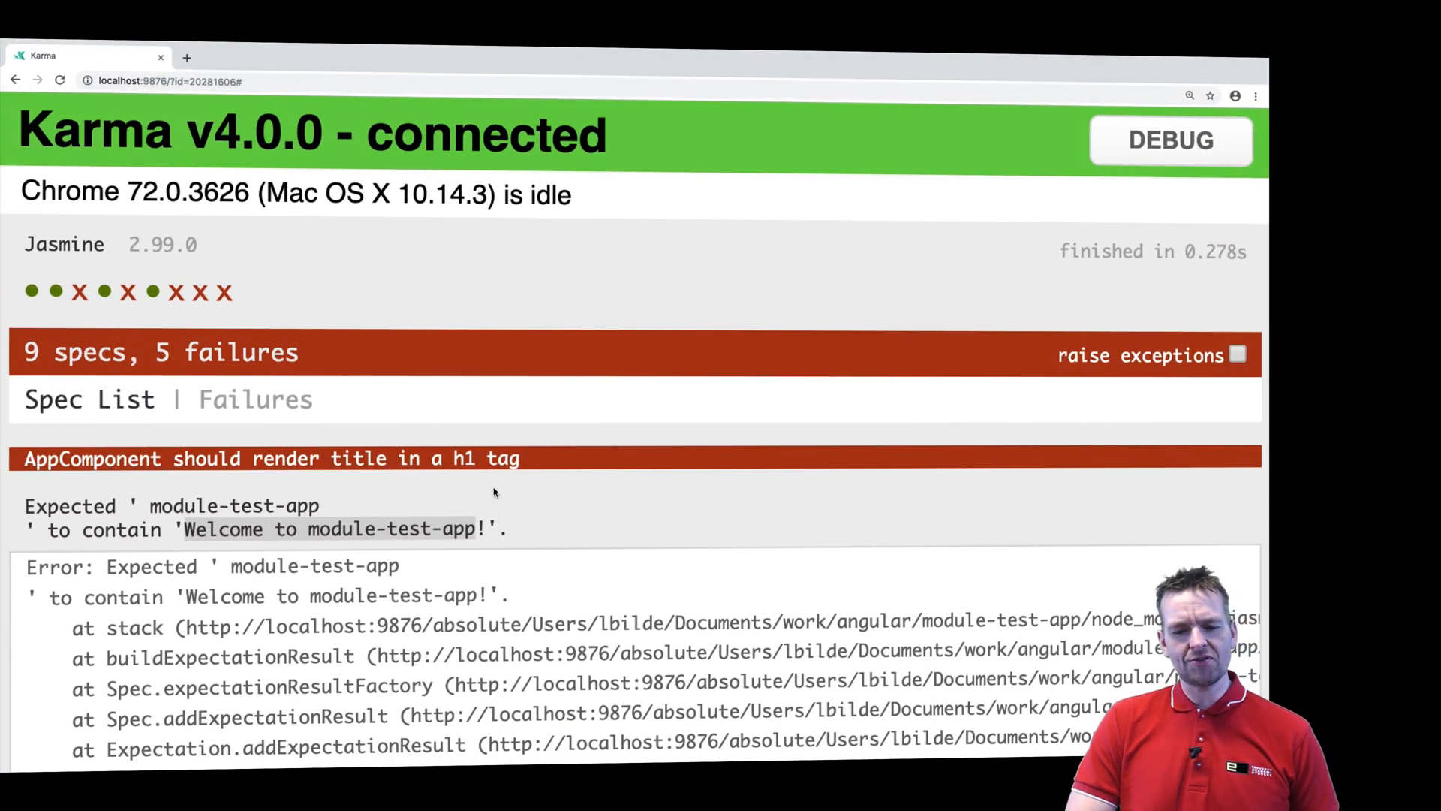
Step: Select the expected 'Welcome to module-test-app!' text in the Karma failure message
{"action": "left_click_drag", "start_coordinate": [187, 530], "coordinate": [474, 530]}
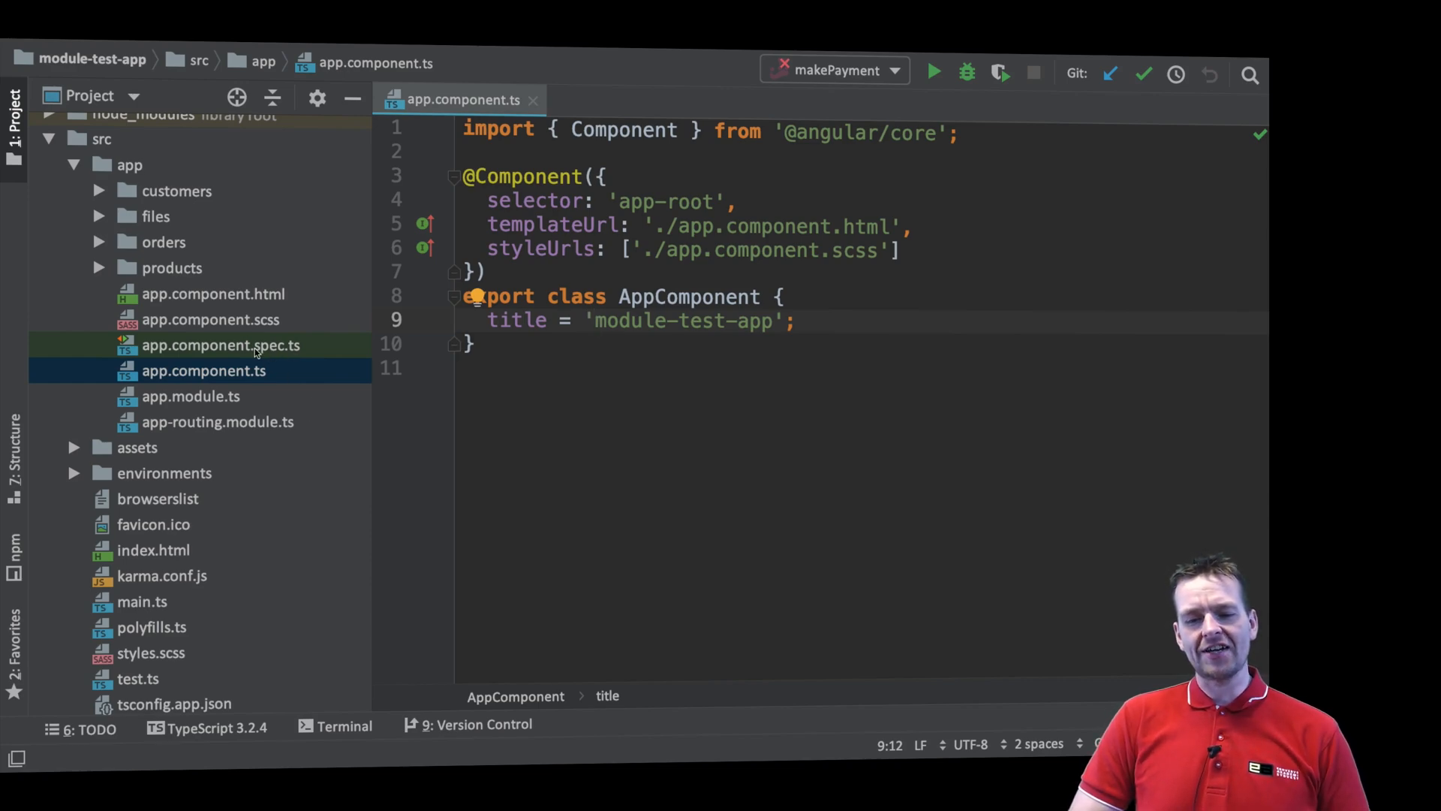
Step: Open app.component.spec.ts to view the h1 test's 'Welcome to module-test-app!' expectation
{"action": "double_click", "coordinate": [220, 345]}
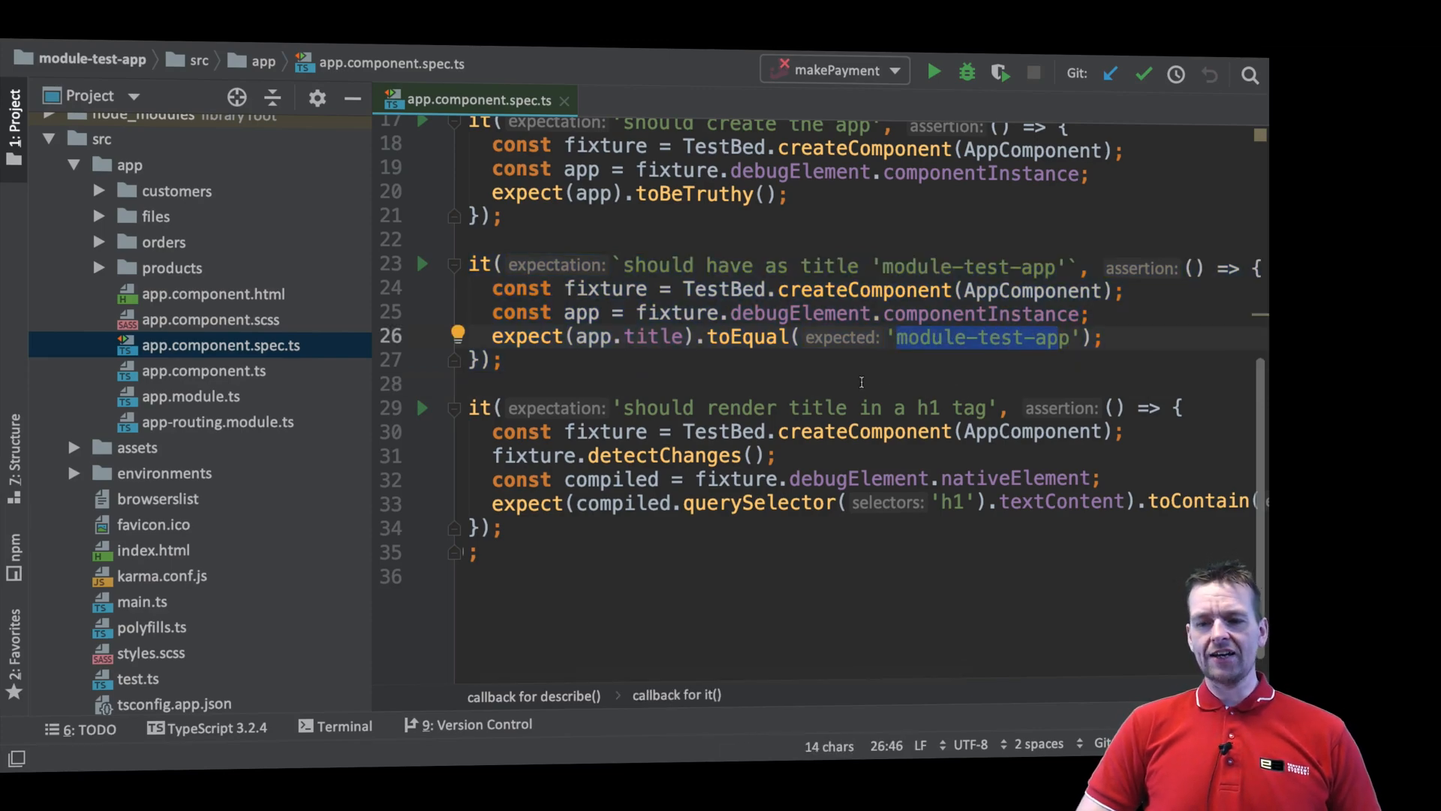
{"action": "mouse_move", "coordinate": [303, 372]}
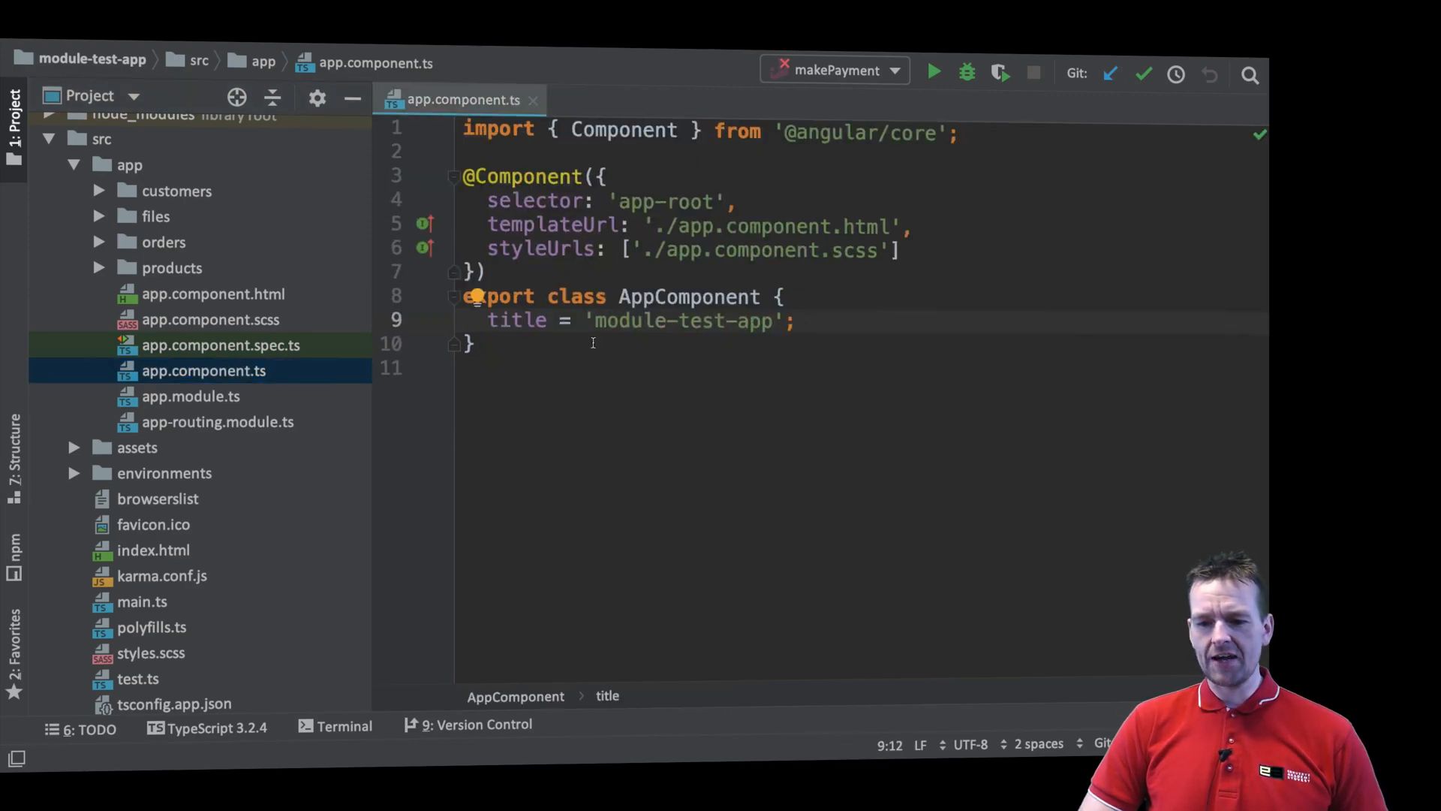
{"action": "left_click", "coordinate": [220, 344]}
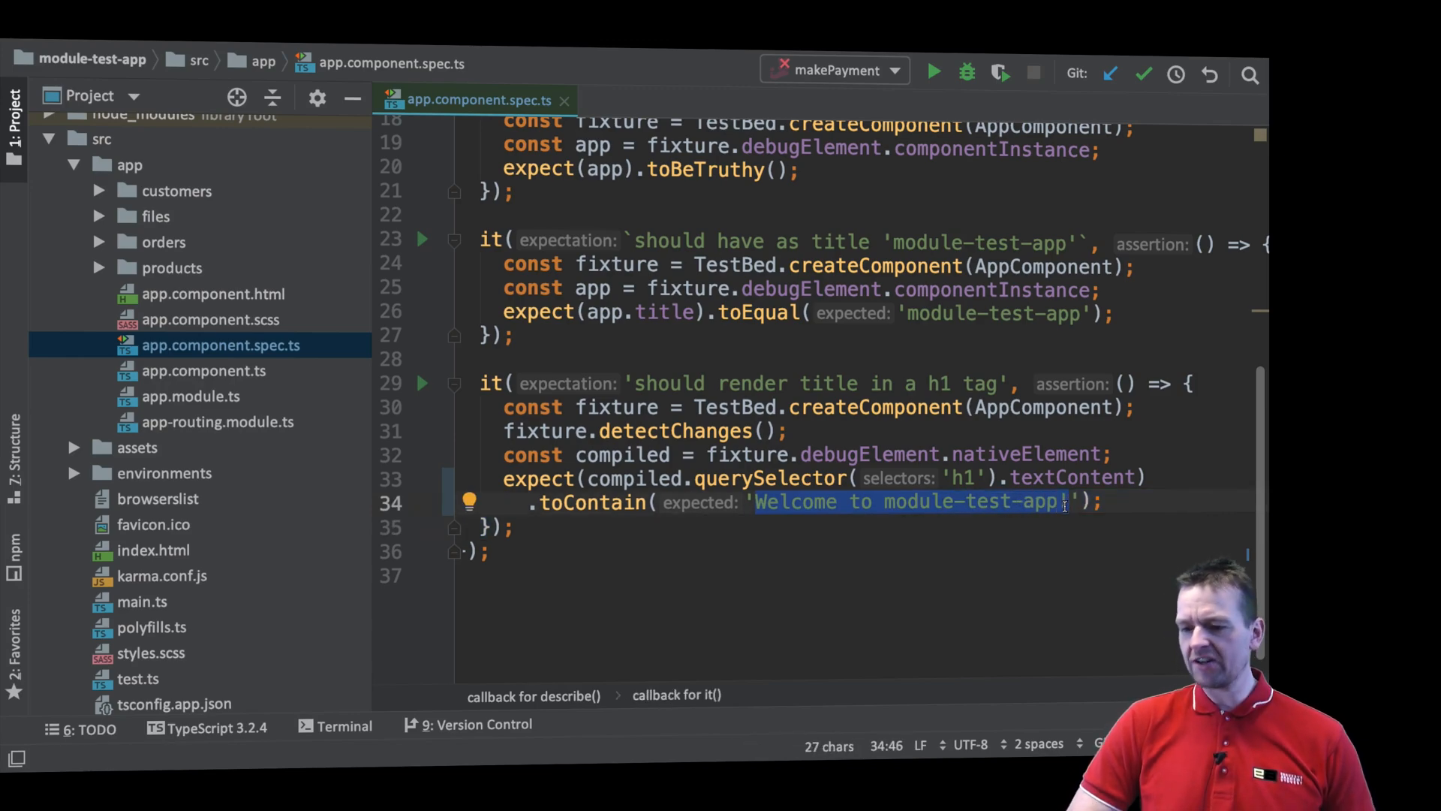
Step: Change the h1 test's toContain argument to 'module-test-app', matching the component title
{"action": "type", "text": "!"}
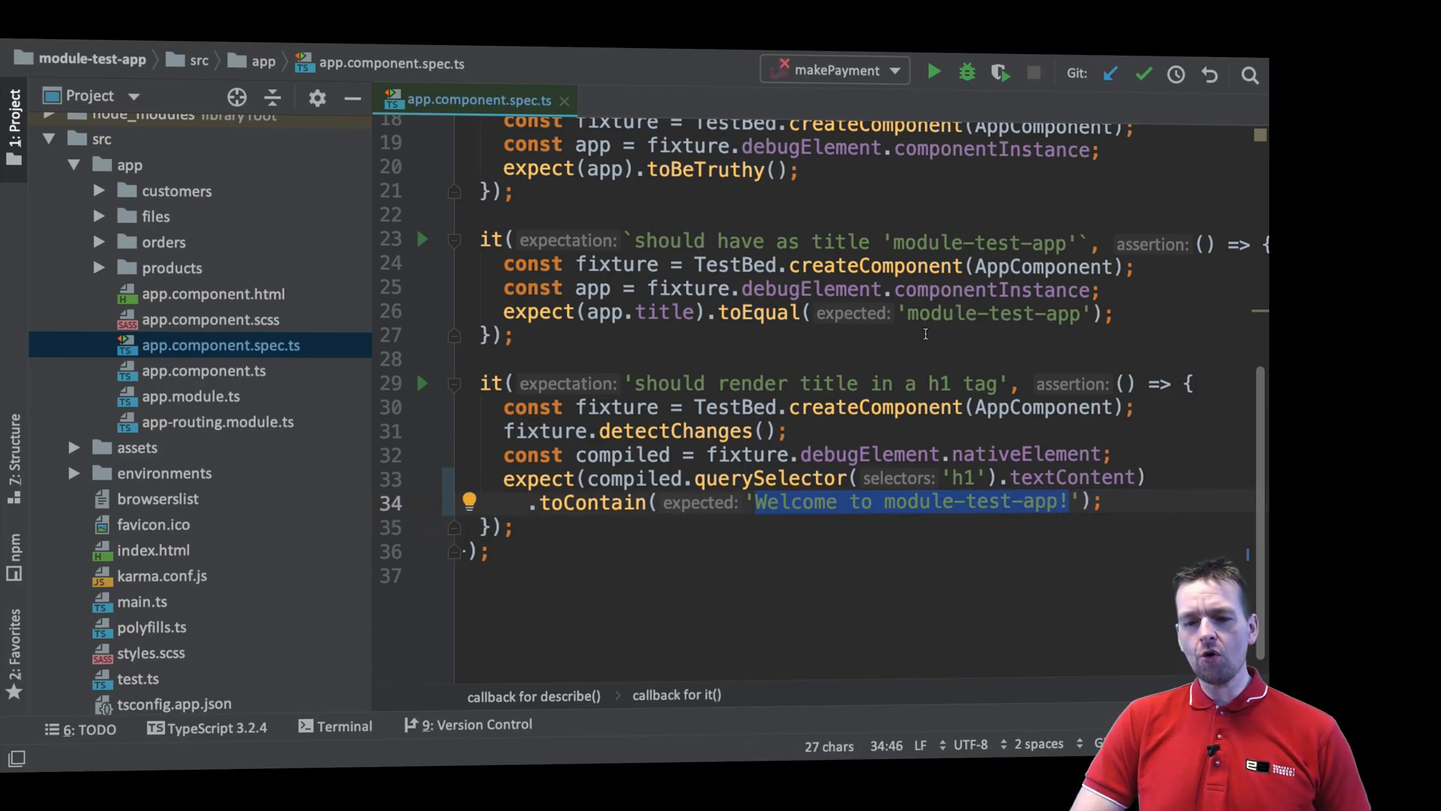
{"action": "left_click", "coordinate": [204, 370]}
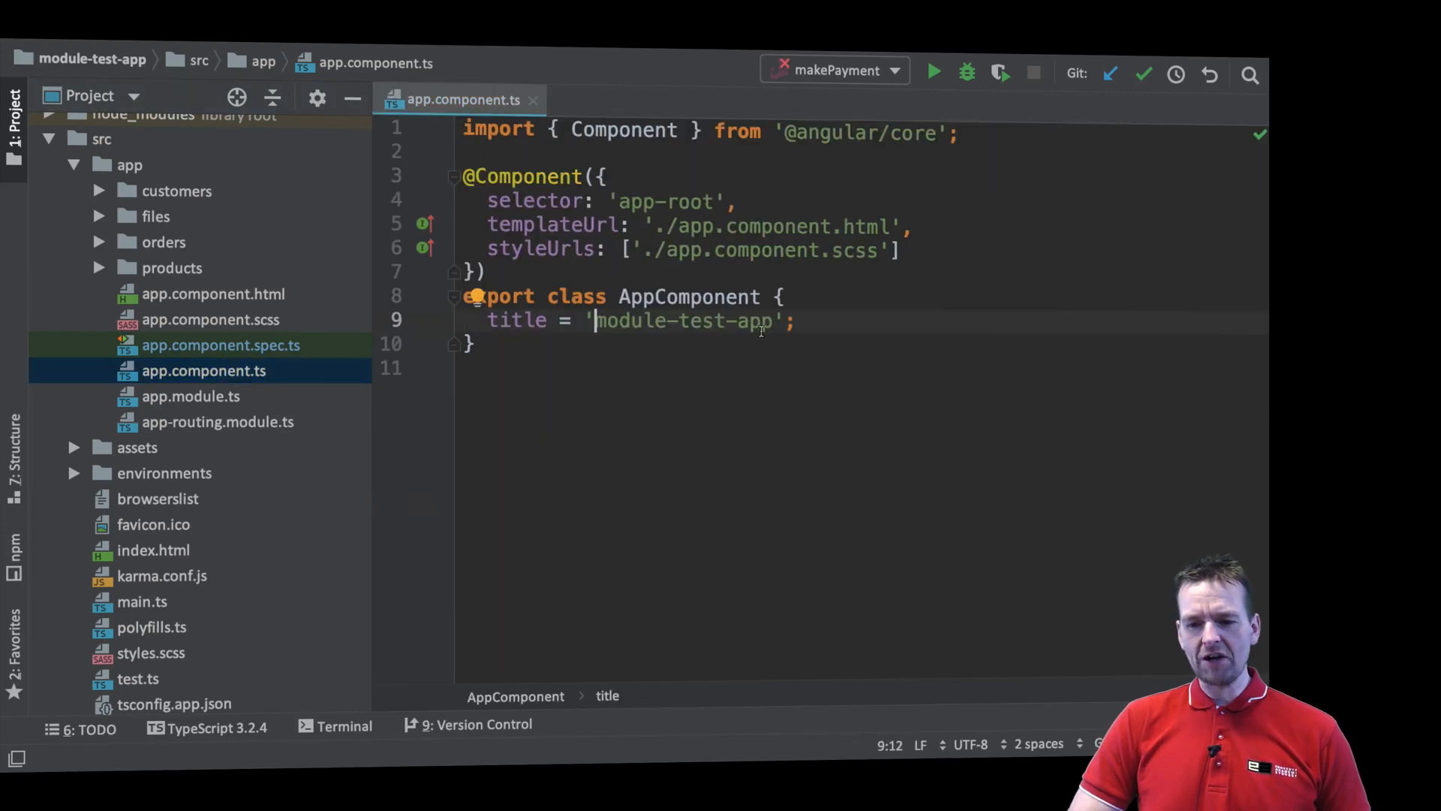
{"action": "left_click", "coordinate": [221, 345]}
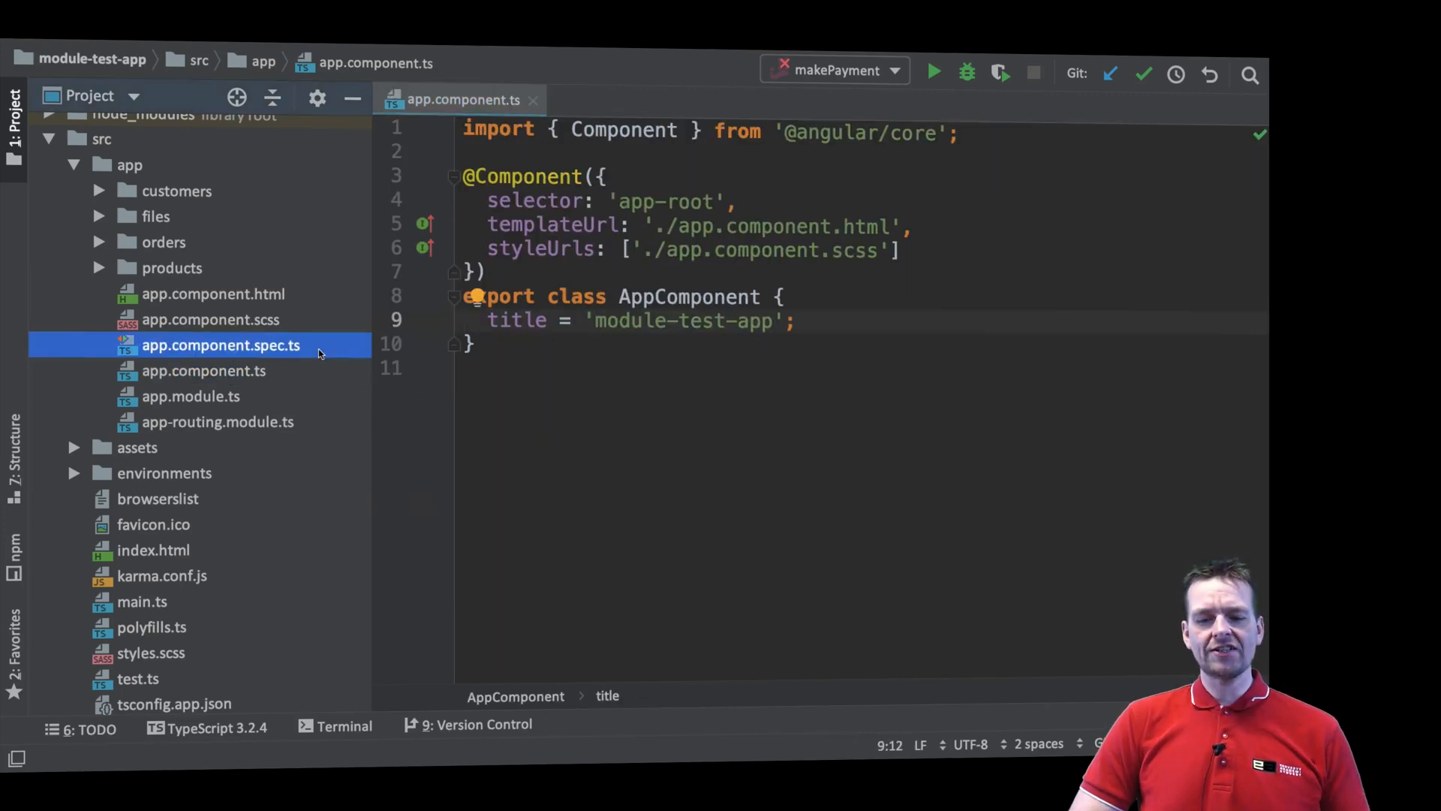
{"action": "double_click", "coordinate": [221, 344]}
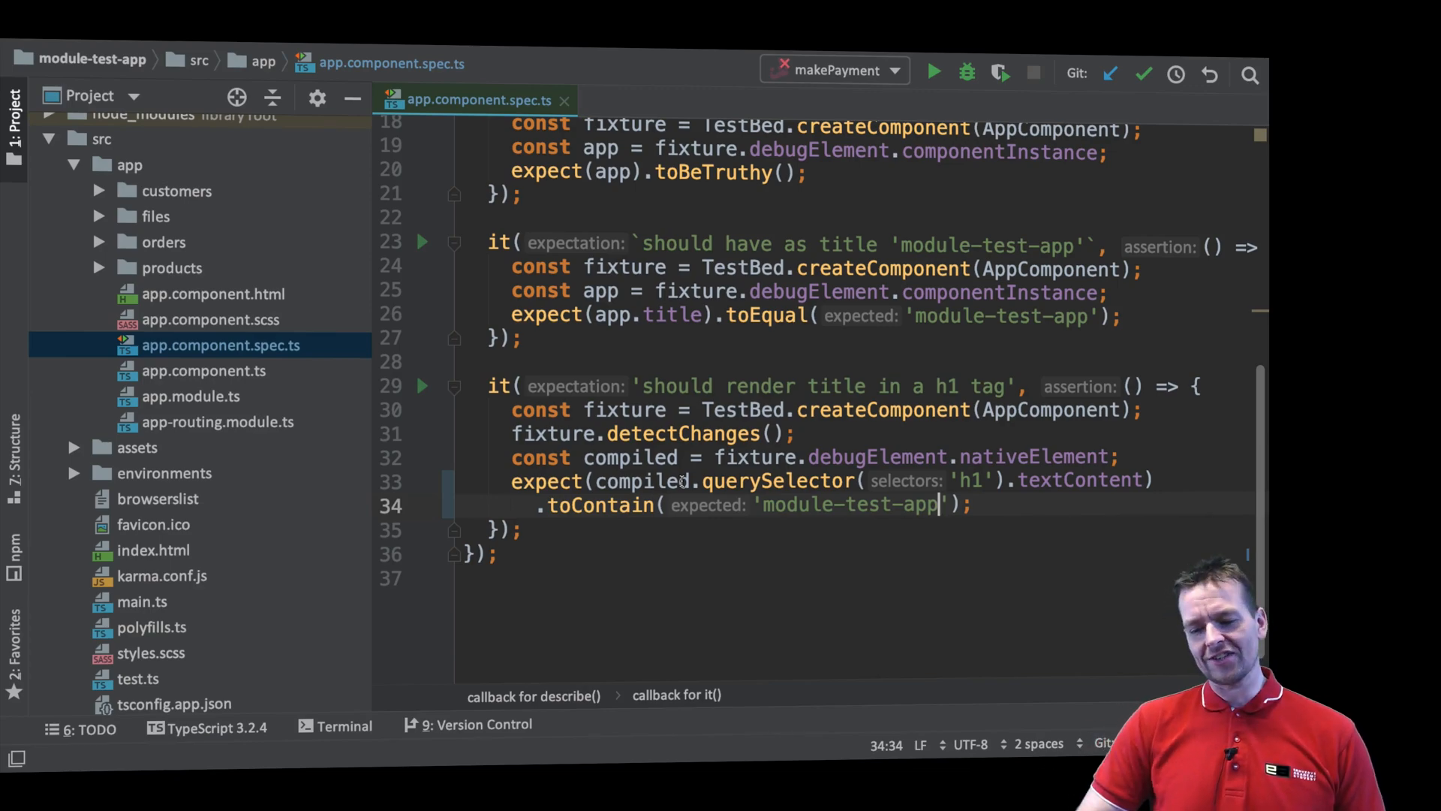
{"action": "left_click", "coordinate": [344, 725]}
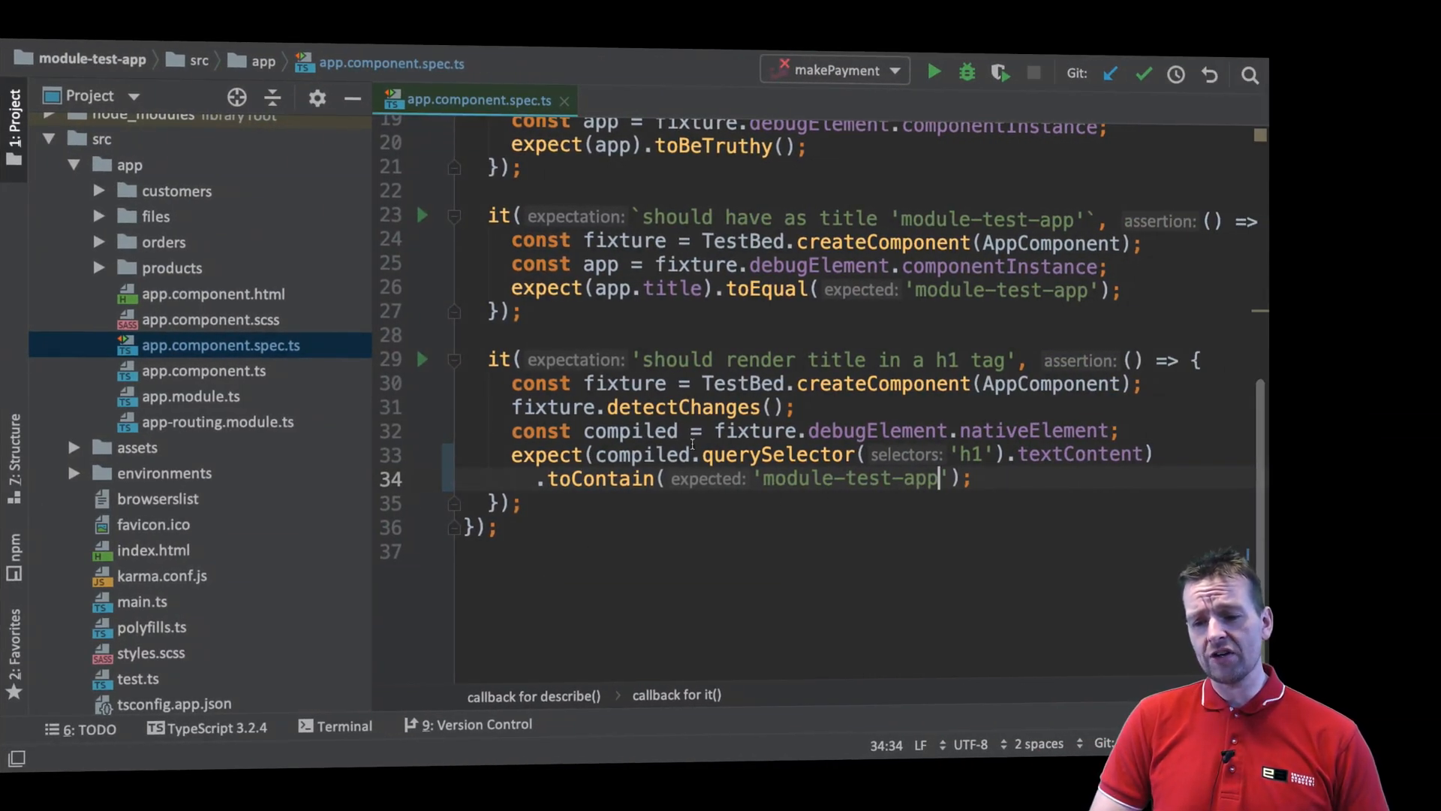
{"action": "double_click", "coordinate": [963, 453]}
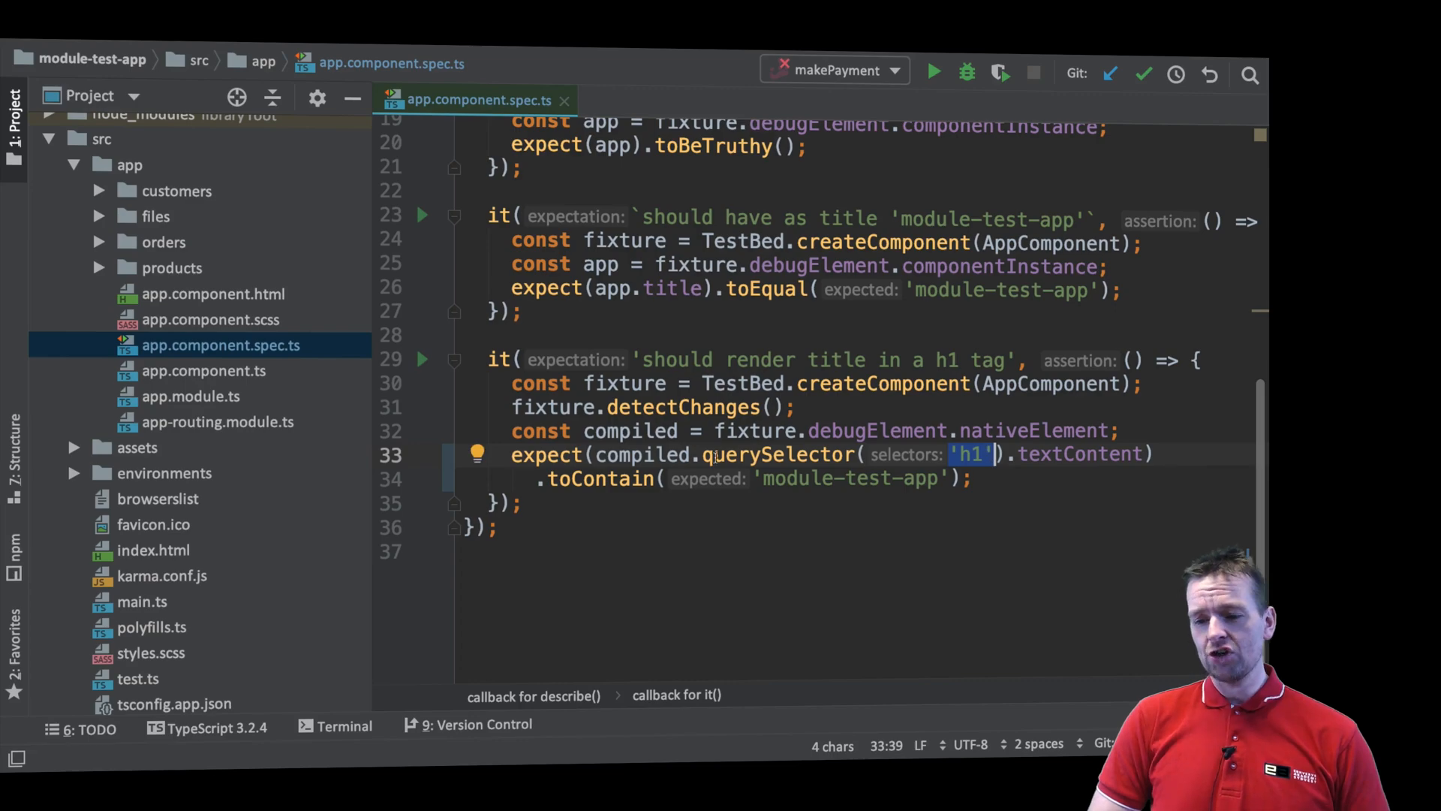
{"action": "double_click", "coordinate": [598, 478]}
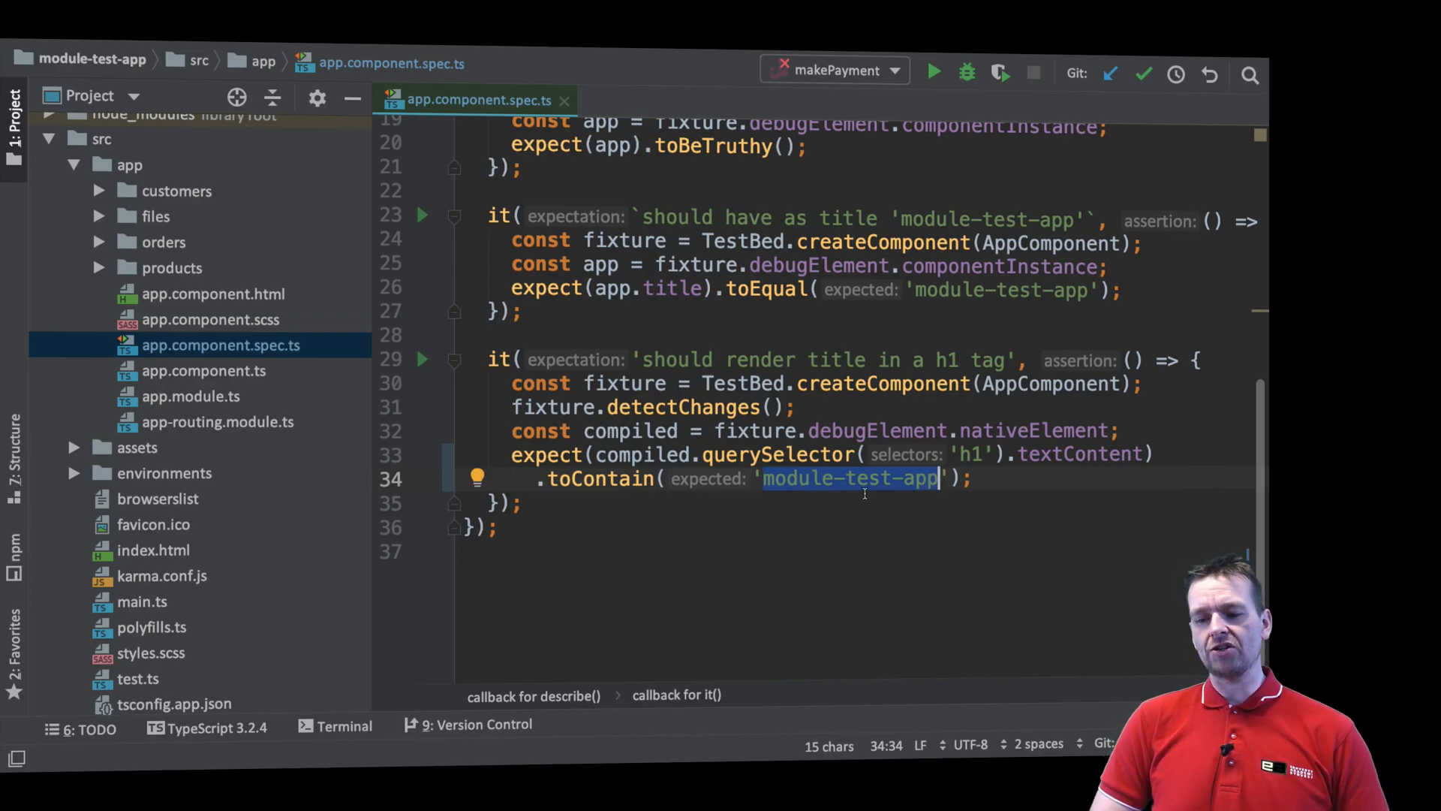
{"action": "left_click", "coordinate": [203, 370]}
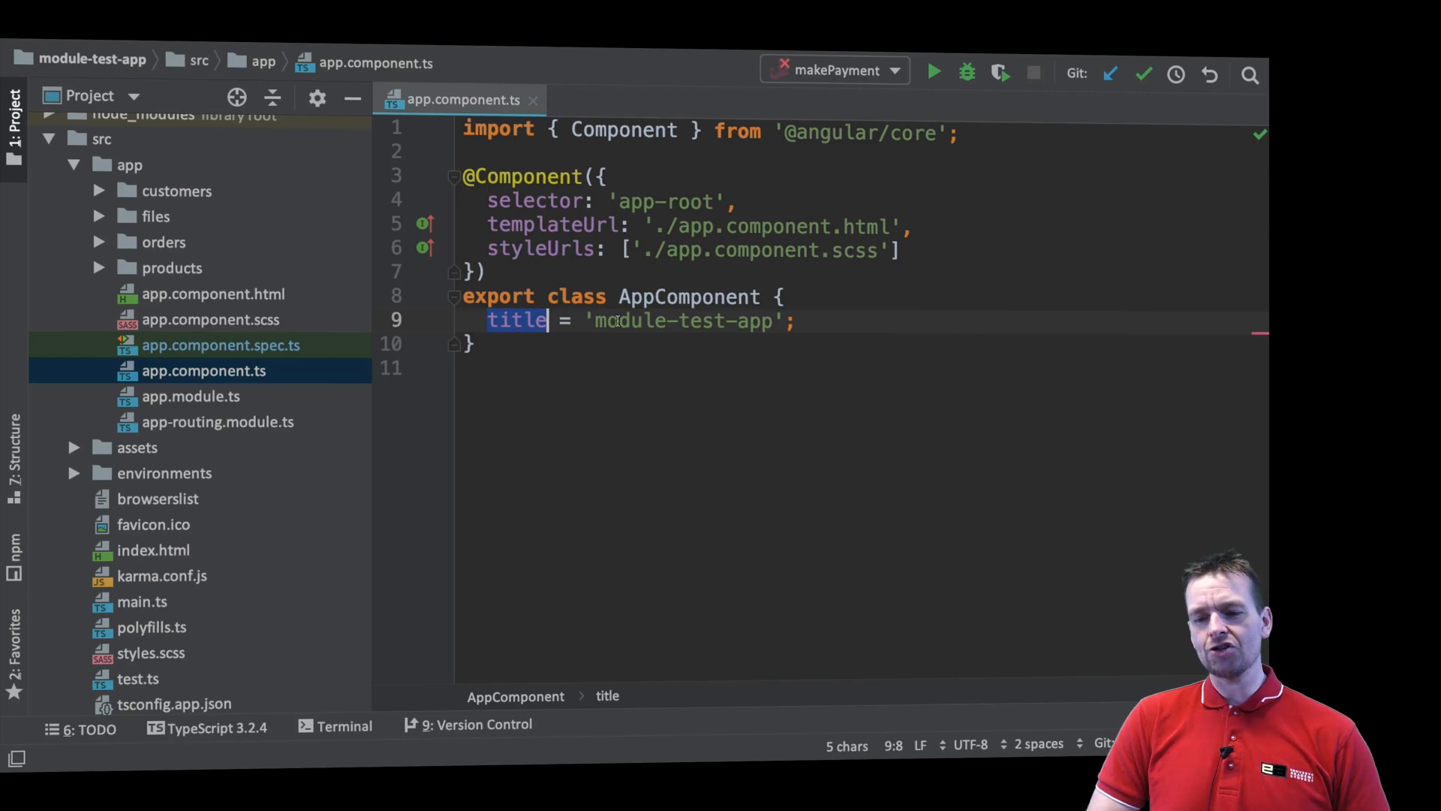
{"action": "left_click", "coordinate": [213, 294]}
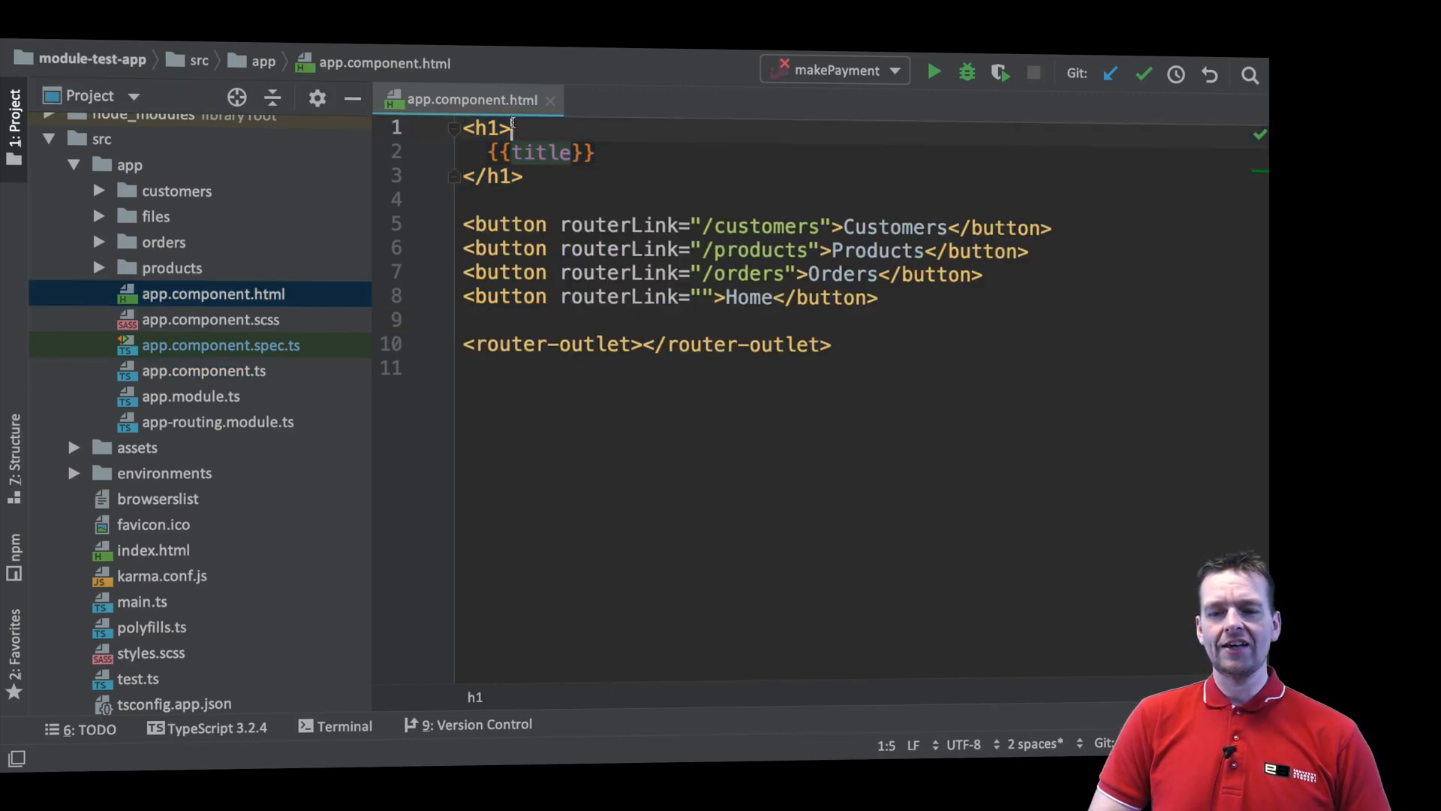
{"action": "left_click", "coordinate": [220, 344]}
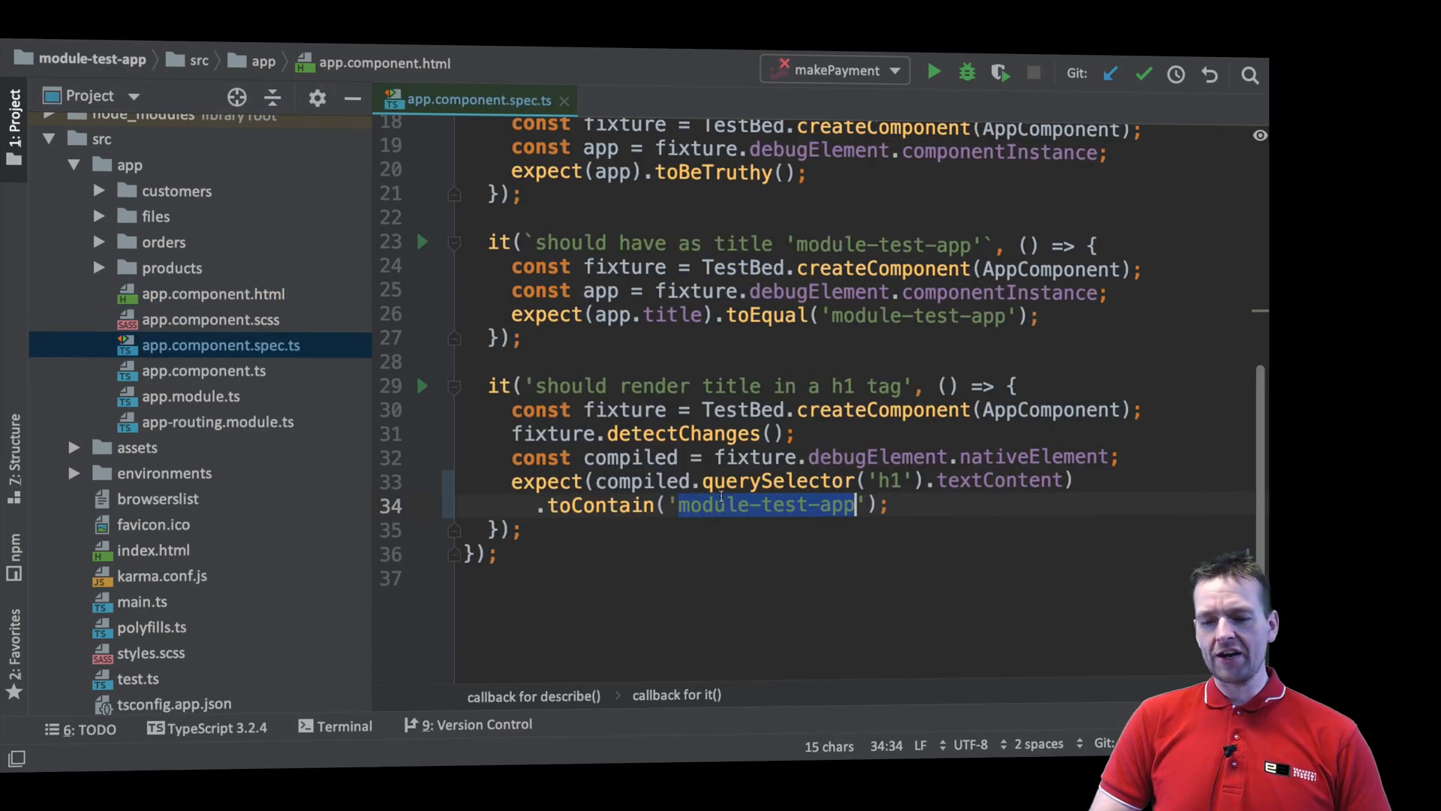